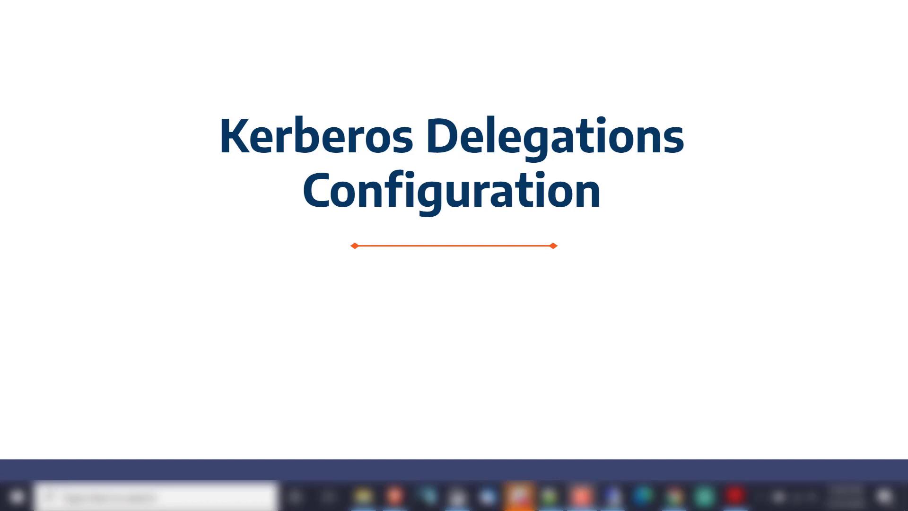
mouse_move(492, 380)
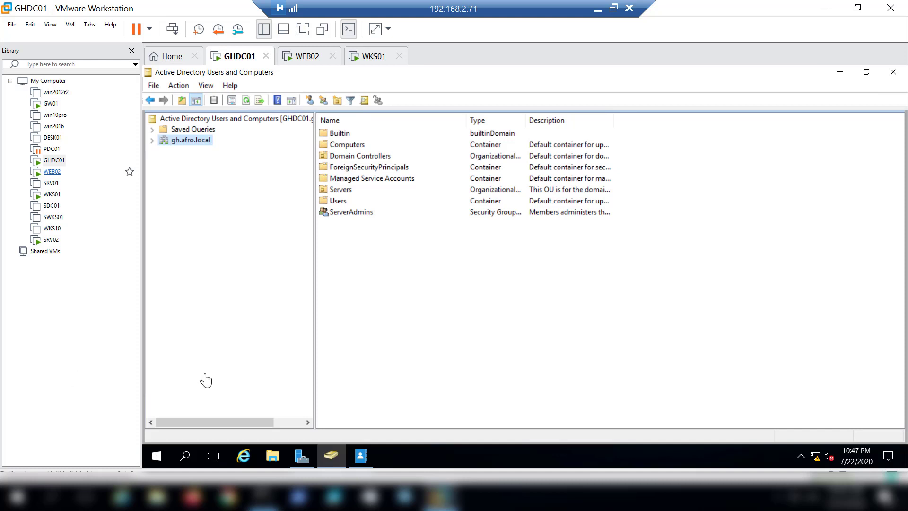
left_click(304, 56)
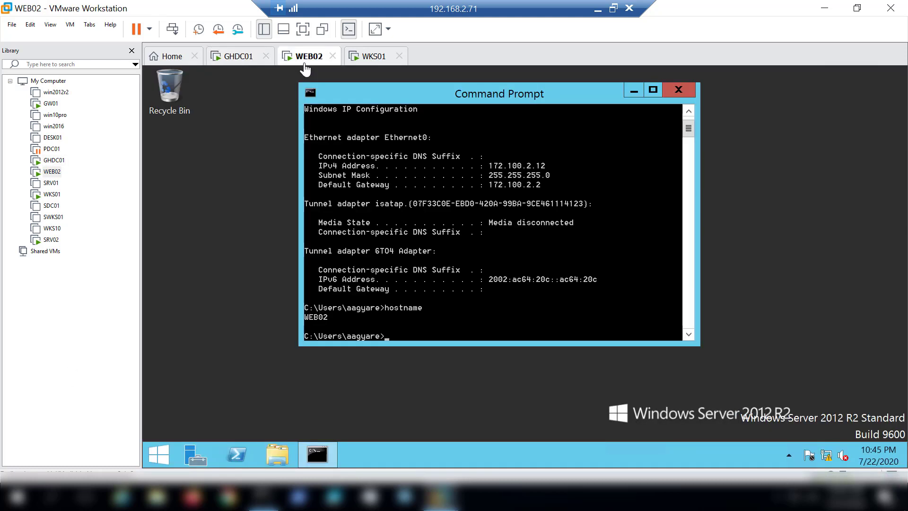
mouse_move(377, 84)
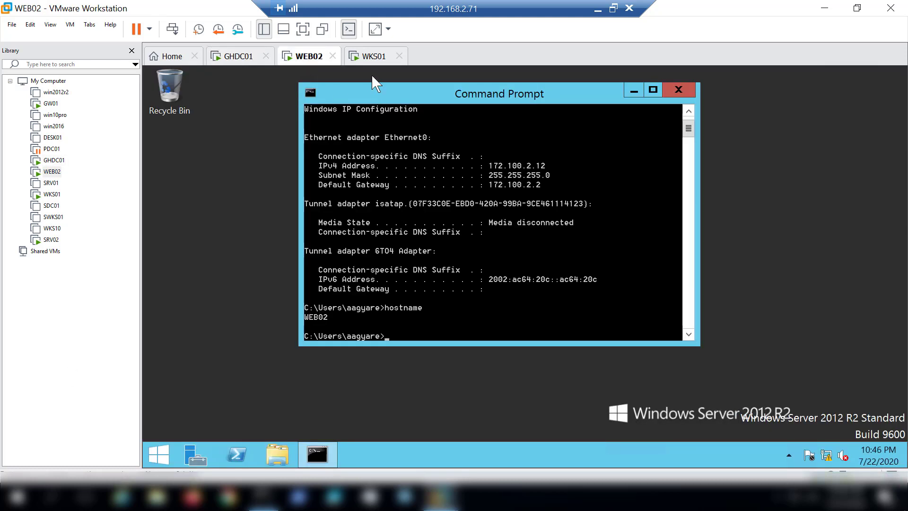
left_click(370, 56)
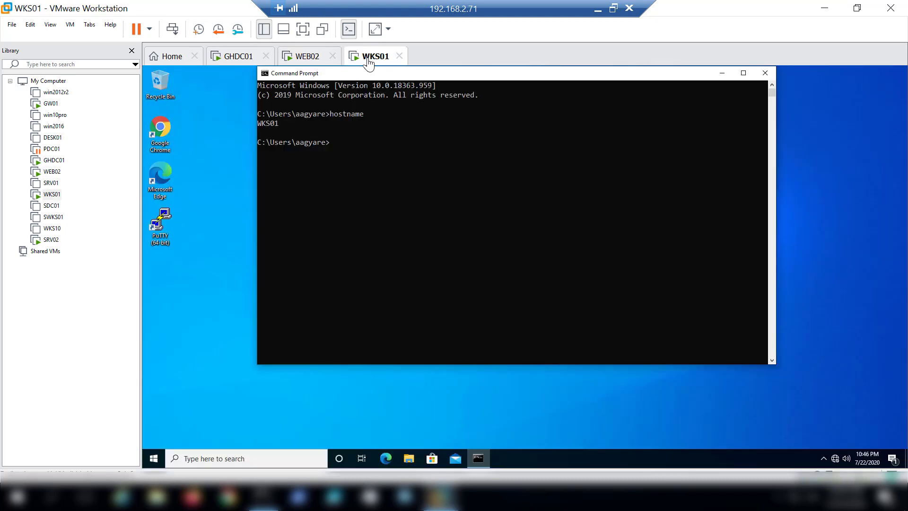
left_click(237, 55)
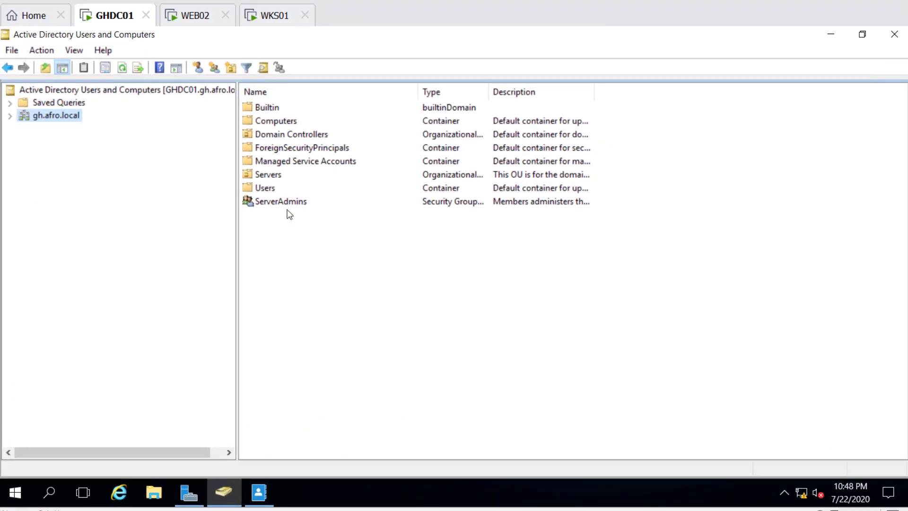
mouse_move(281, 166)
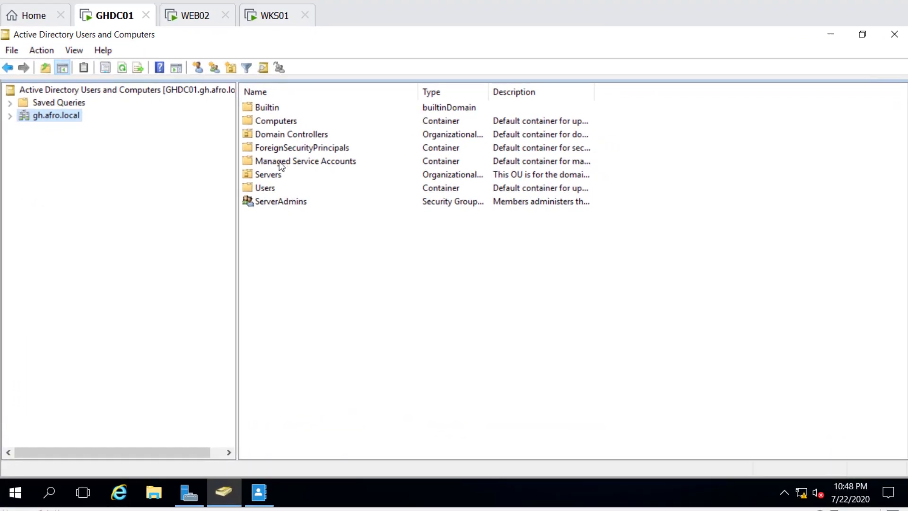
Bring up the WEB02 computer account's properties from the Servers OU.
left_click(58, 191)
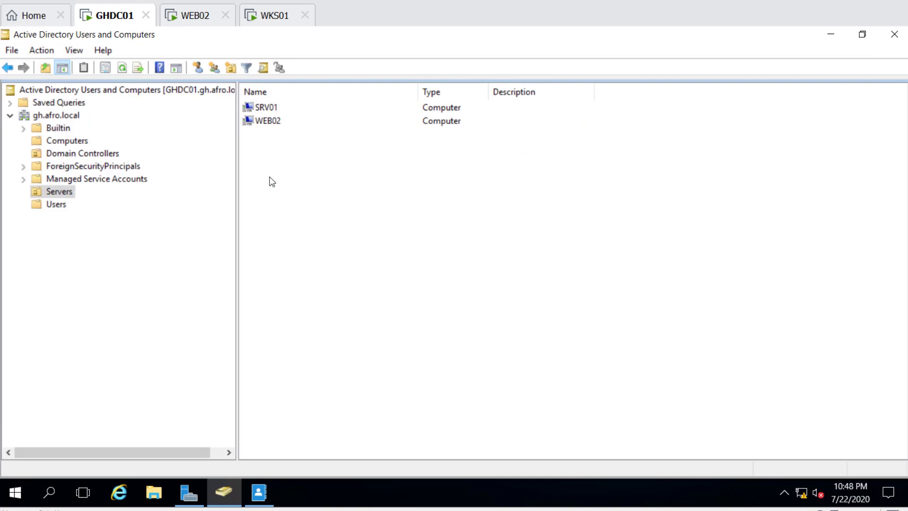
left_click(268, 121)
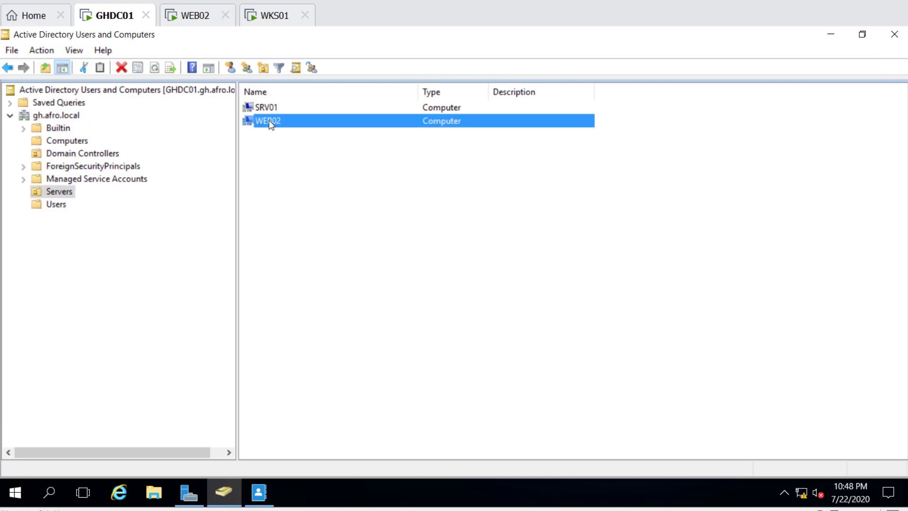
right_click(266, 120)
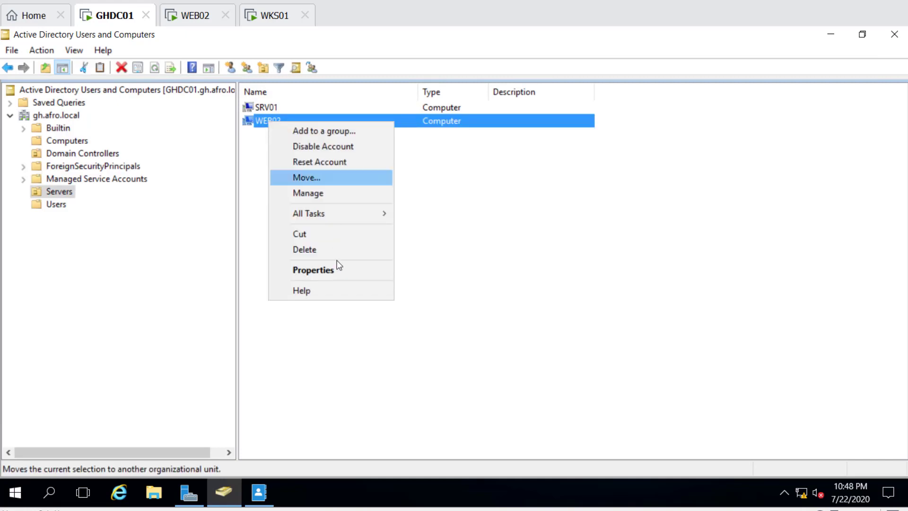
left_click(313, 270)
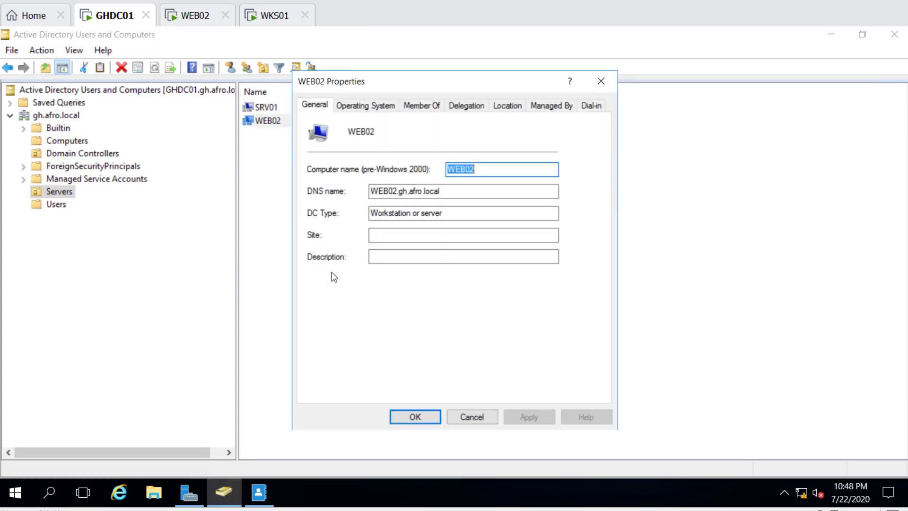
mouse_move(466, 105)
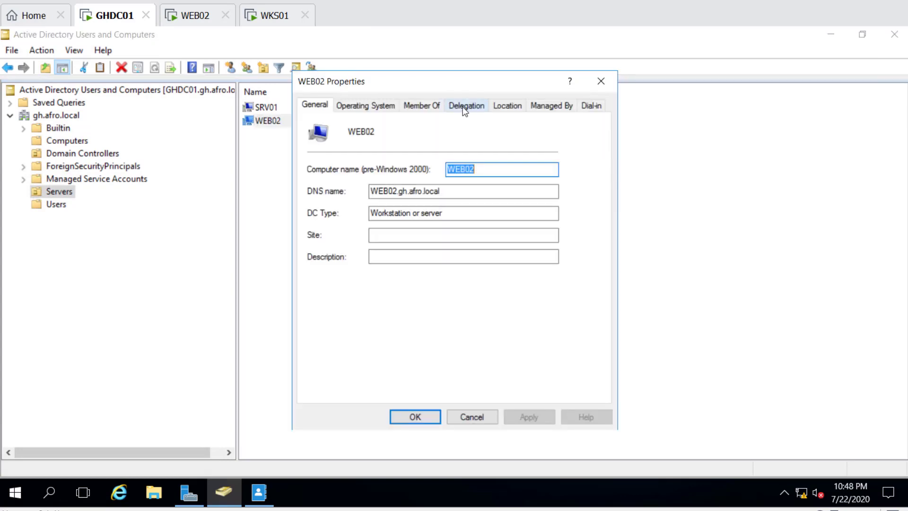
Set WEB02 to 'Trust this computer for delegation to any service' and save the change.
left_click(467, 105)
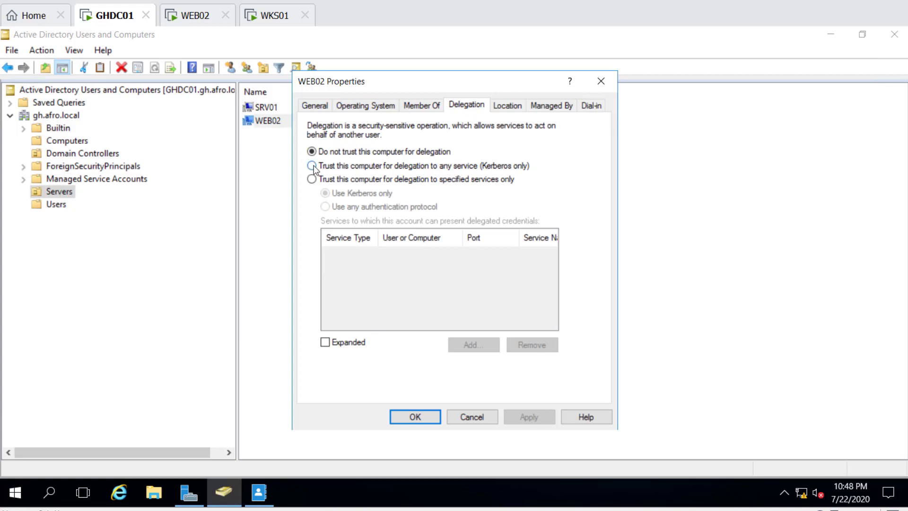
left_click(312, 166)
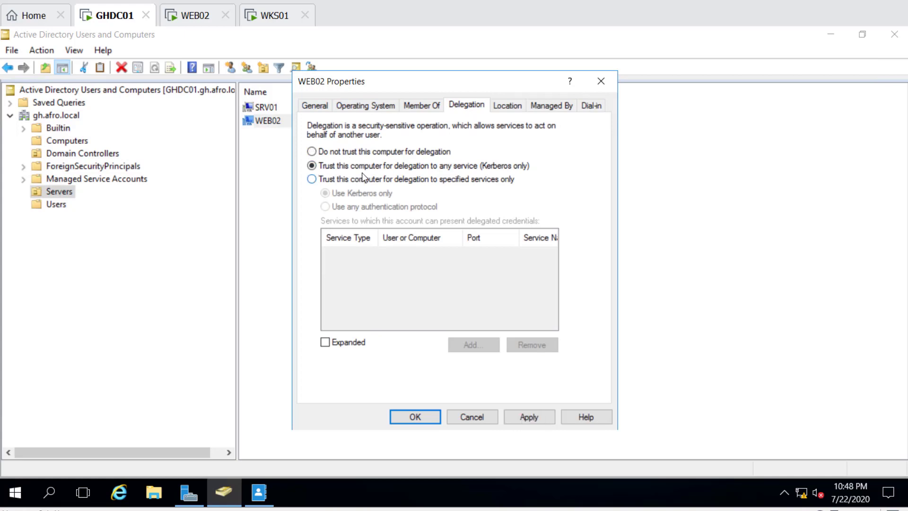
mouse_move(464, 174)
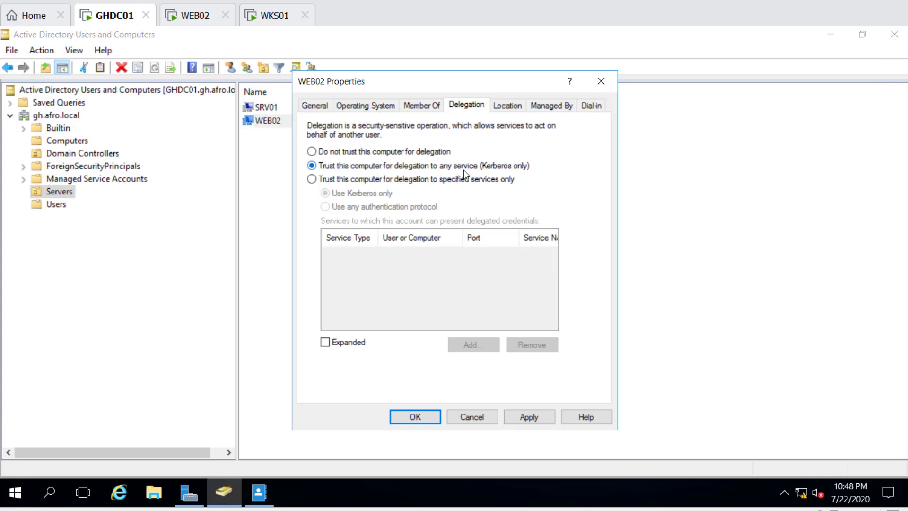
mouse_move(524, 172)
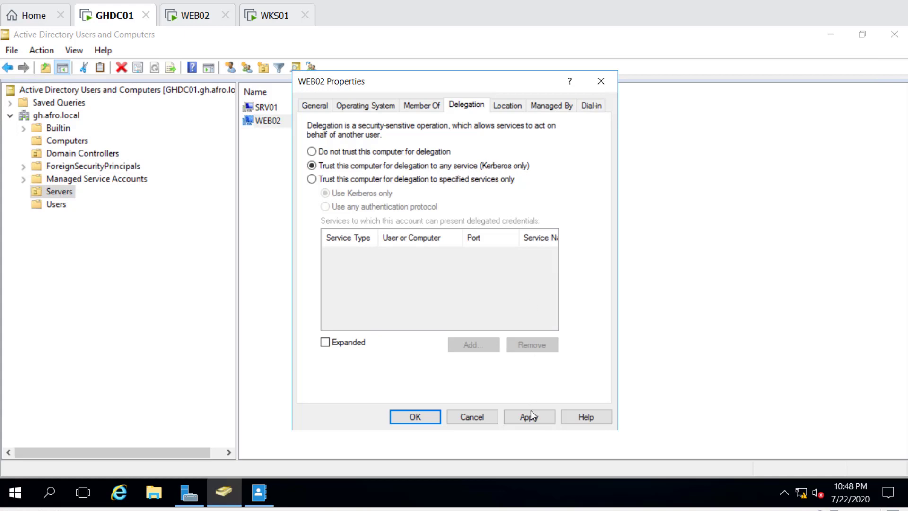
left_click(528, 416)
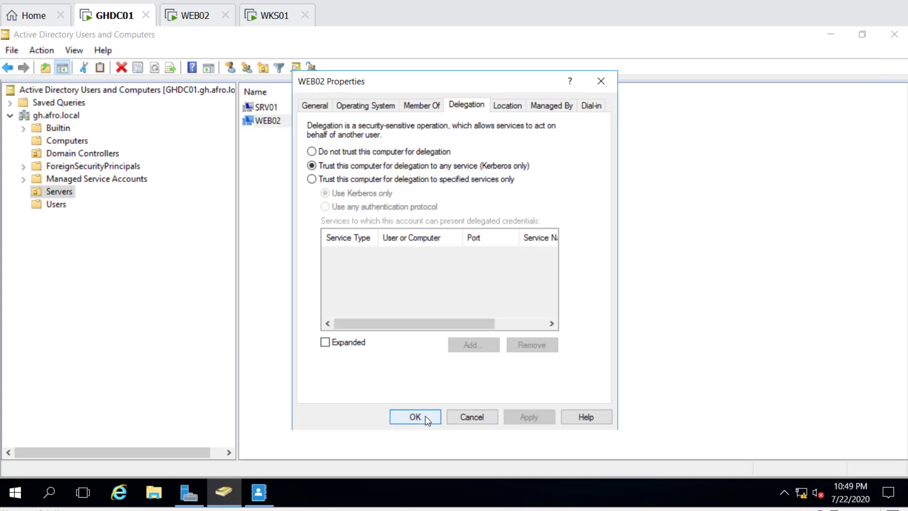
left_click(414, 417)
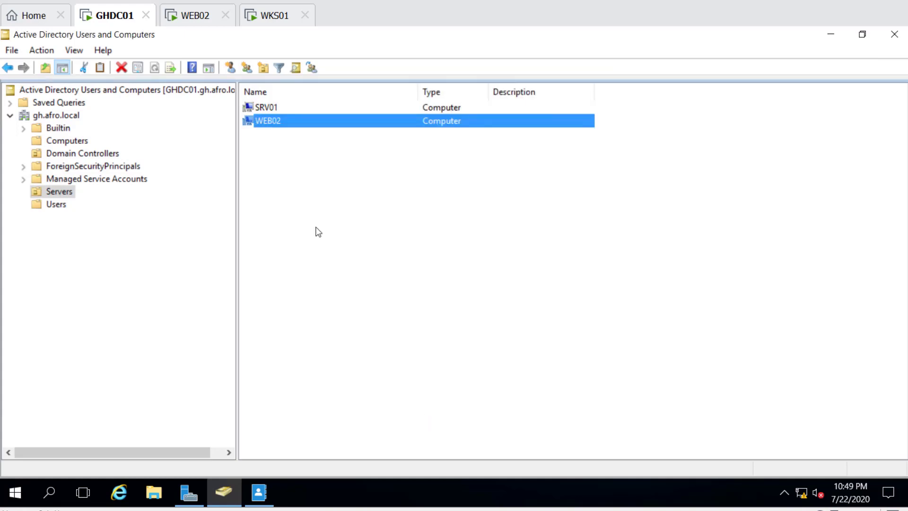
mouse_move(288, 135)
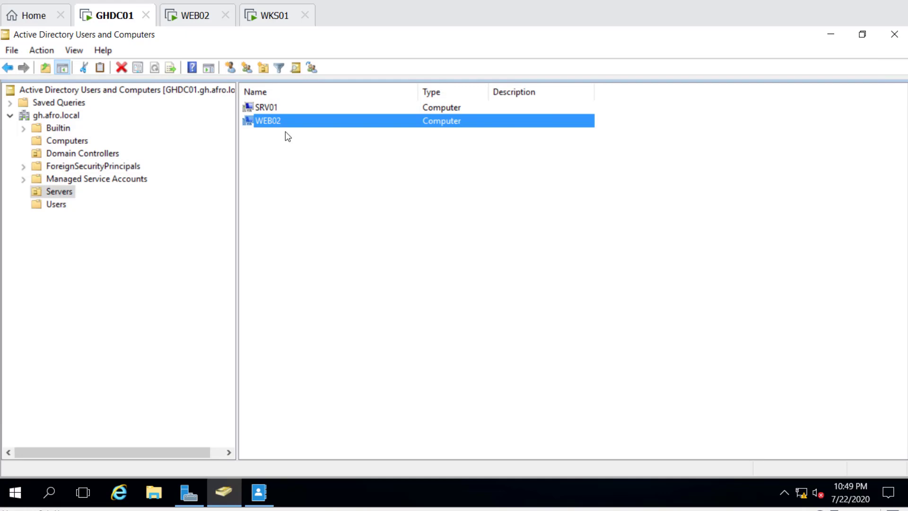
mouse_move(259, 132)
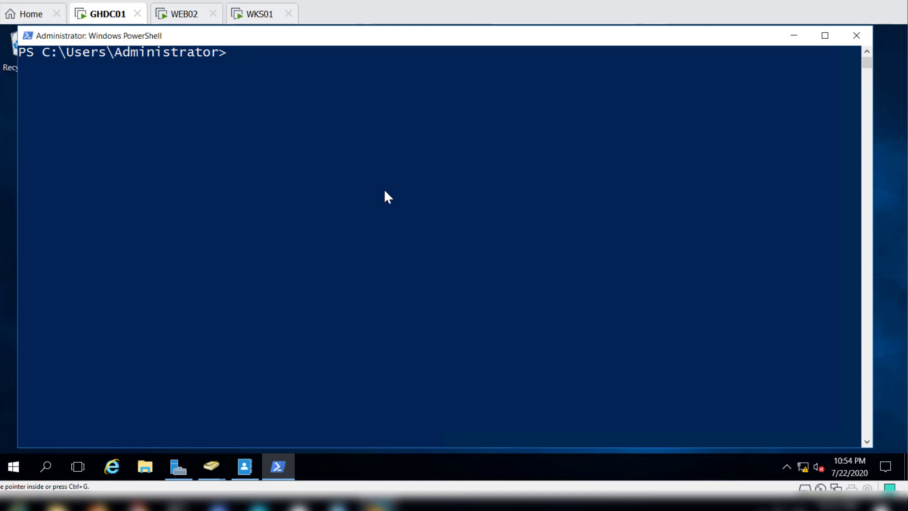
Enter a Get-ADComputer query filtering TrustedForDelegation -eq $true with SPN and DNS host name properties.
type("Get-ADComputer -Filter {TrustedForDelegation -eq $true} -Properties trustedfordelegation,serviceprincipalname,dnshostname")
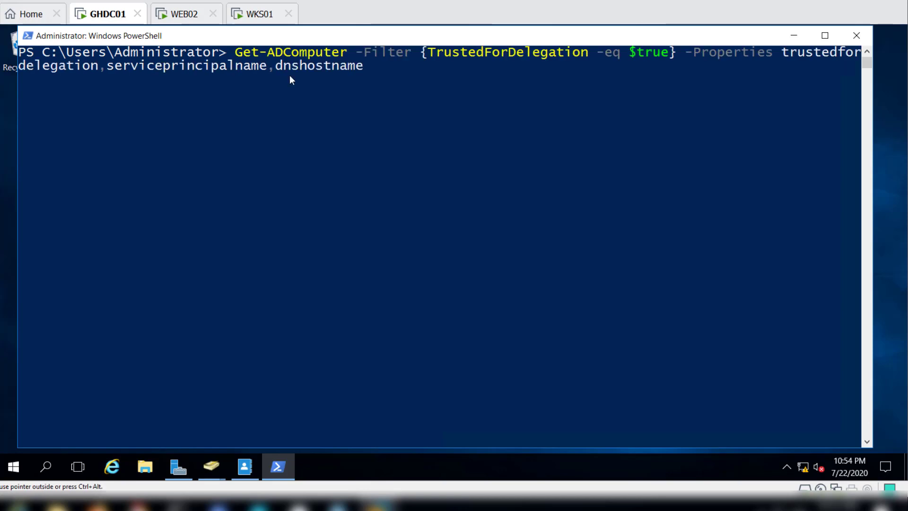
mouse_move(241, 60)
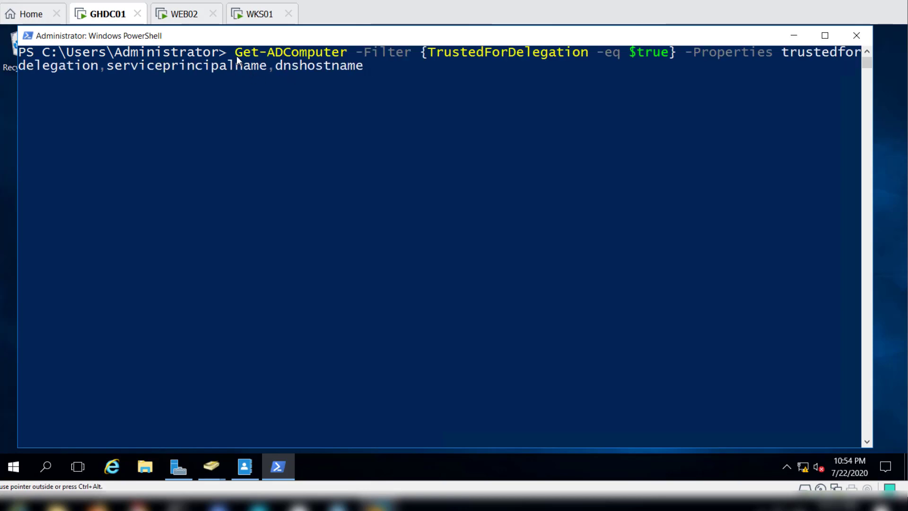
mouse_move(403, 67)
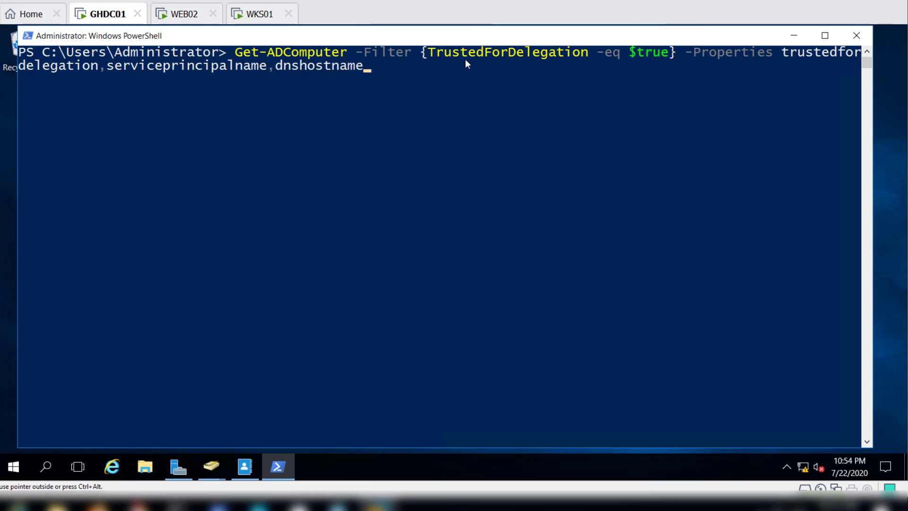
mouse_move(498, 60)
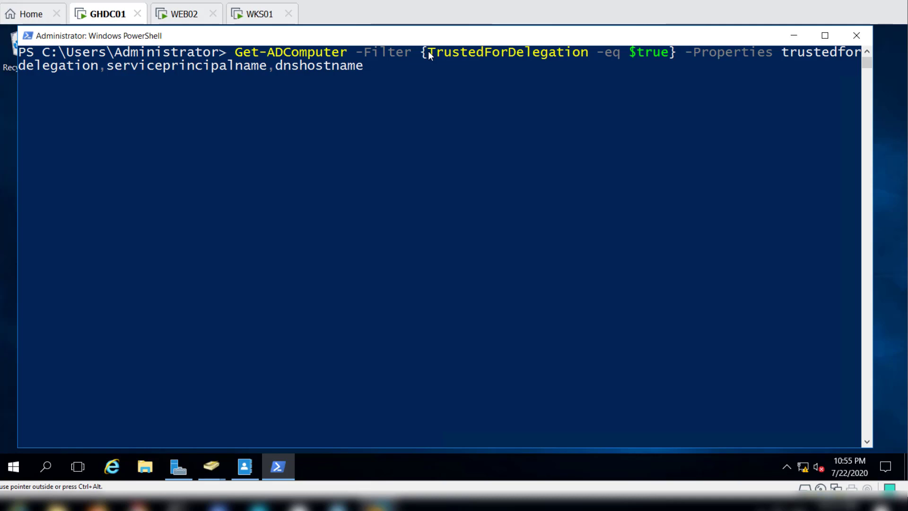
mouse_move(637, 57)
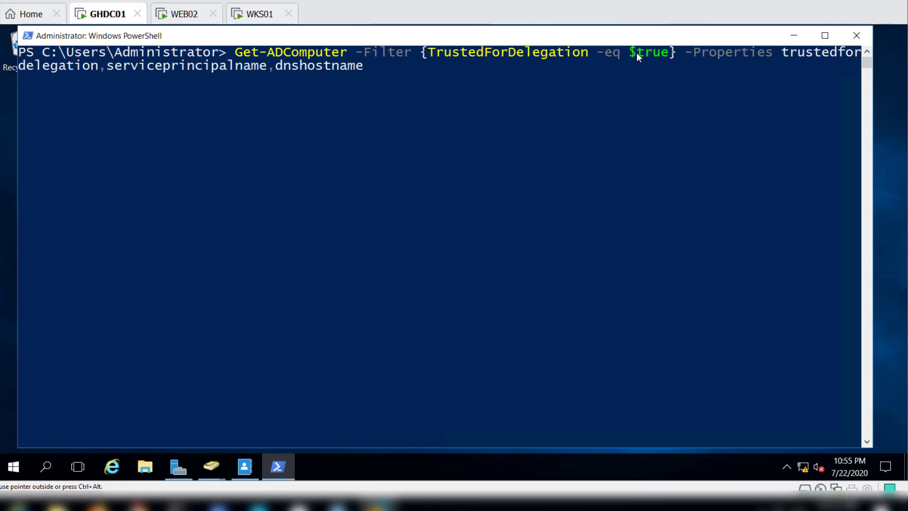
left_click(237, 52)
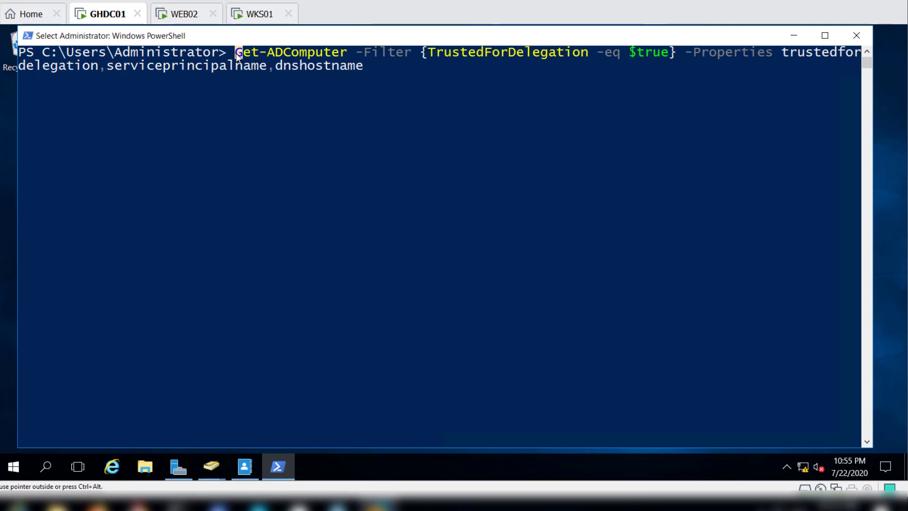
double_click(289, 52)
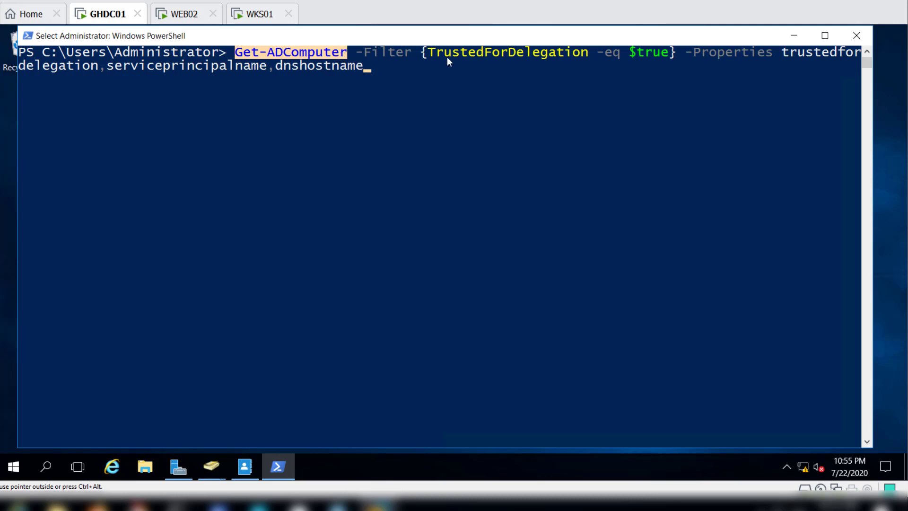
mouse_move(426, 58)
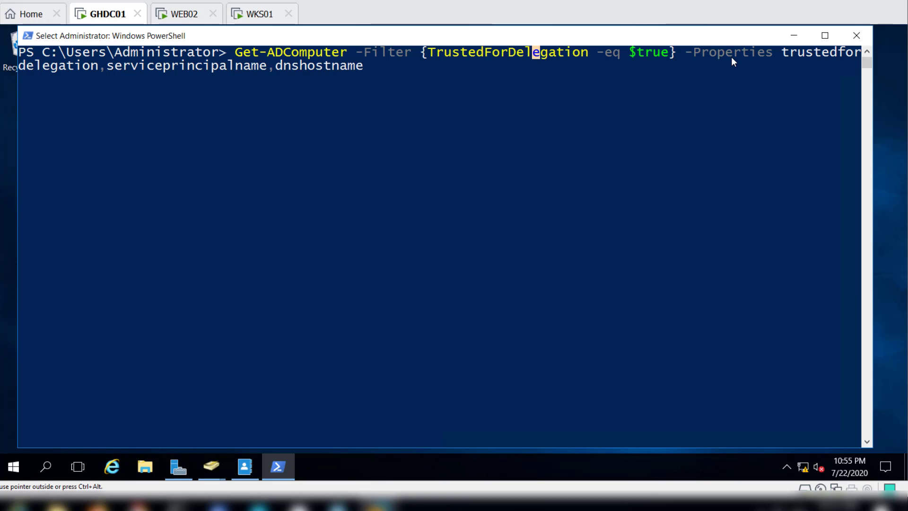
mouse_move(510, 67)
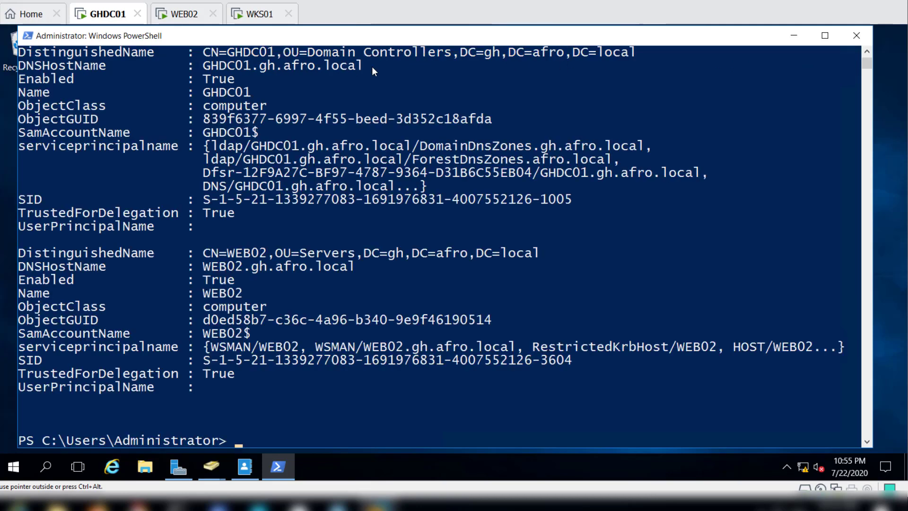
Review the query output and highlight WEB02's TrustedForDelegation value True.
scroll("up", 3)
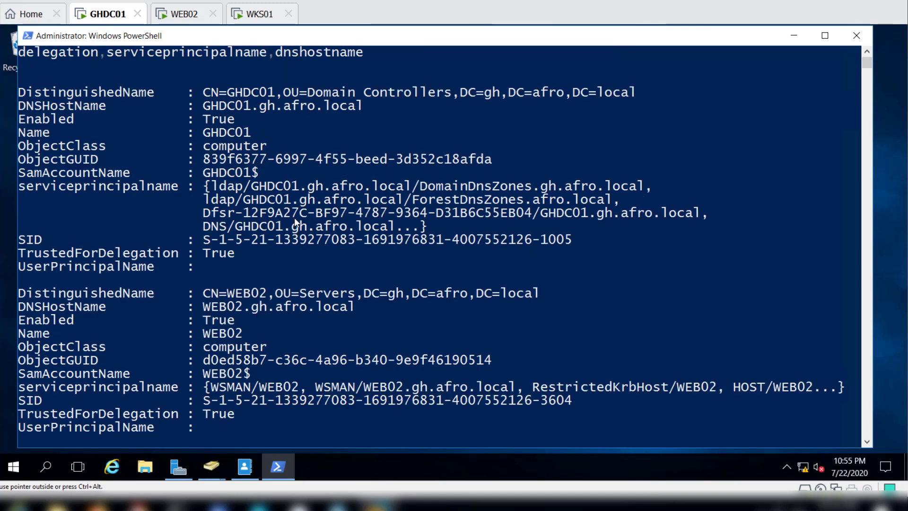
scroll("up", 3)
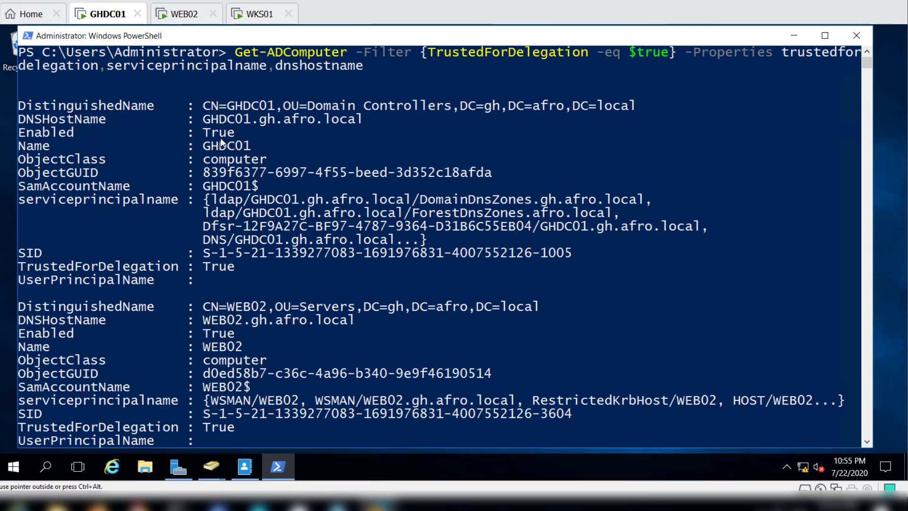
mouse_move(262, 191)
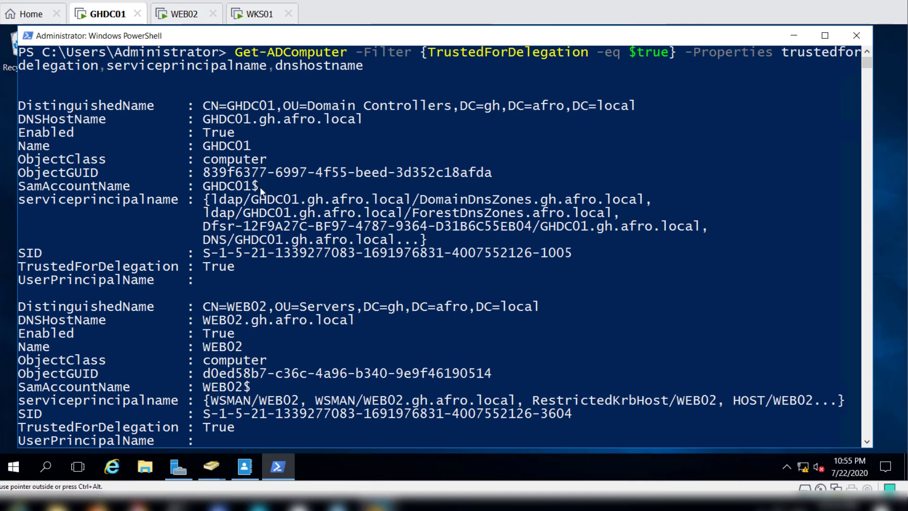
scroll("down", 3)
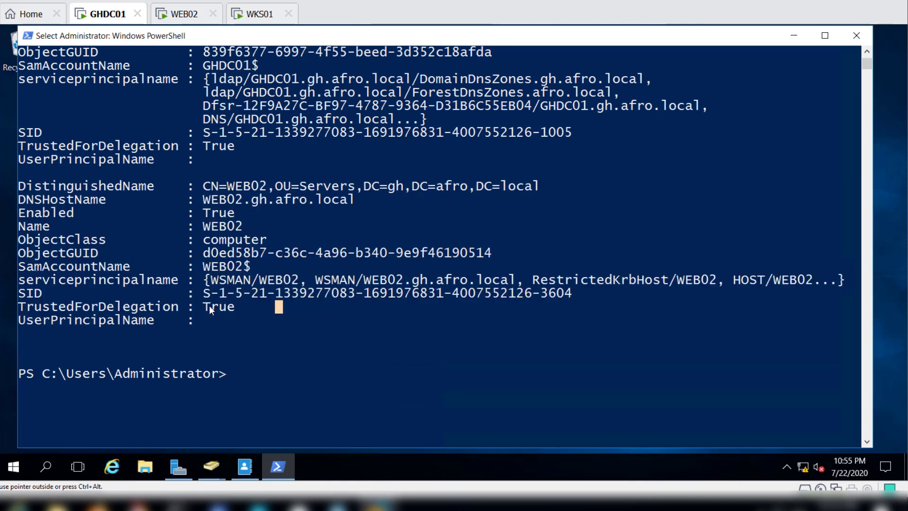
double_click(219, 307)
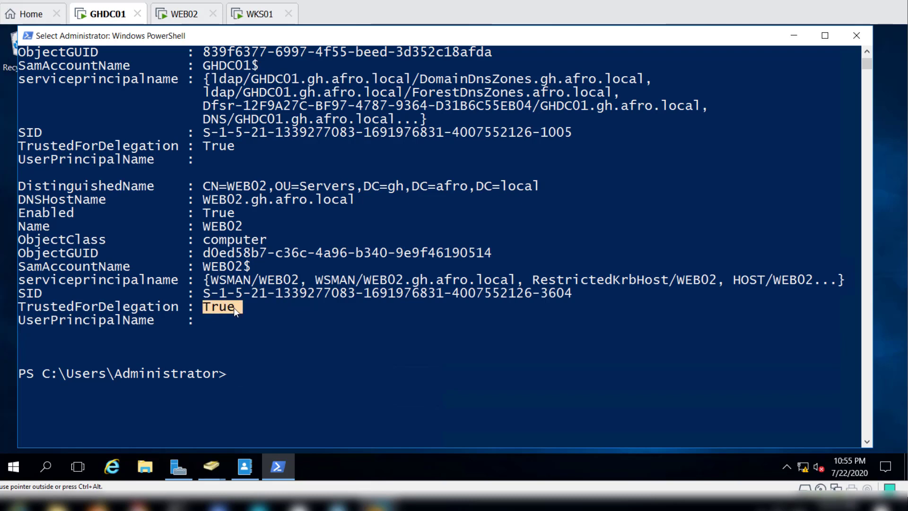
mouse_move(232, 188)
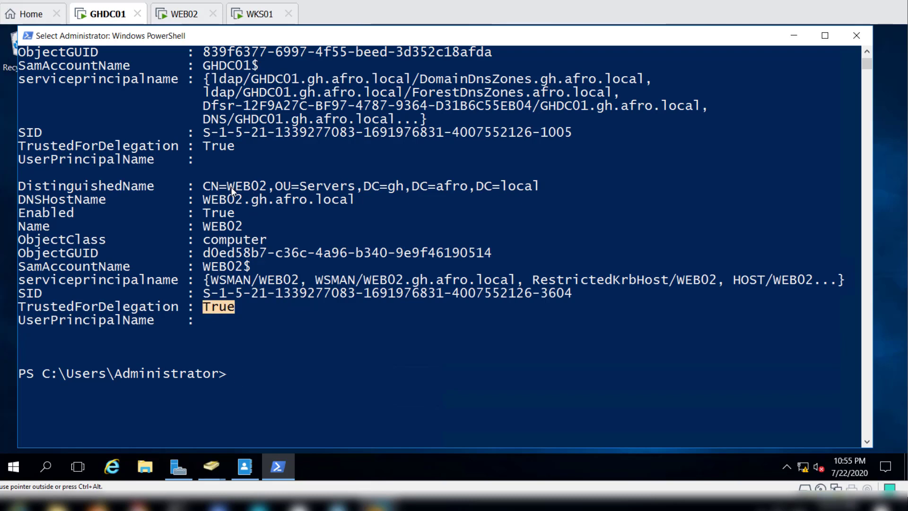
mouse_move(259, 207)
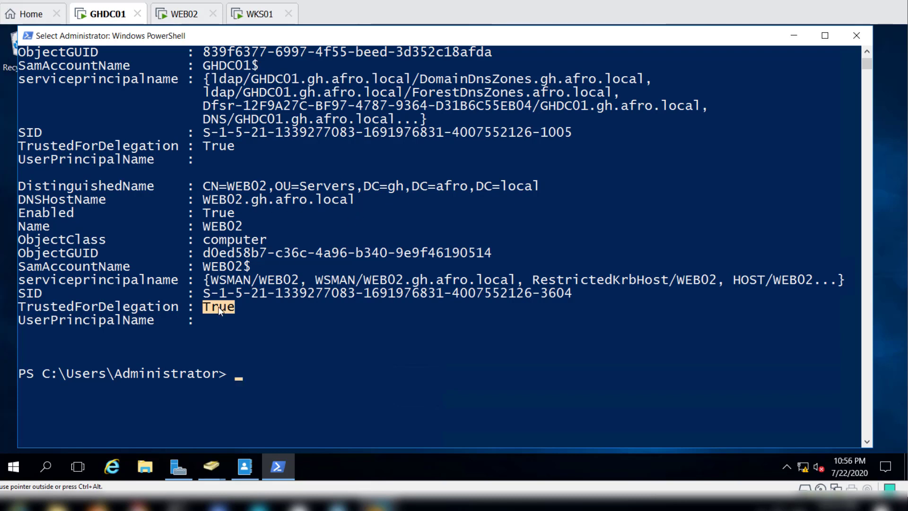
mouse_move(218, 311)
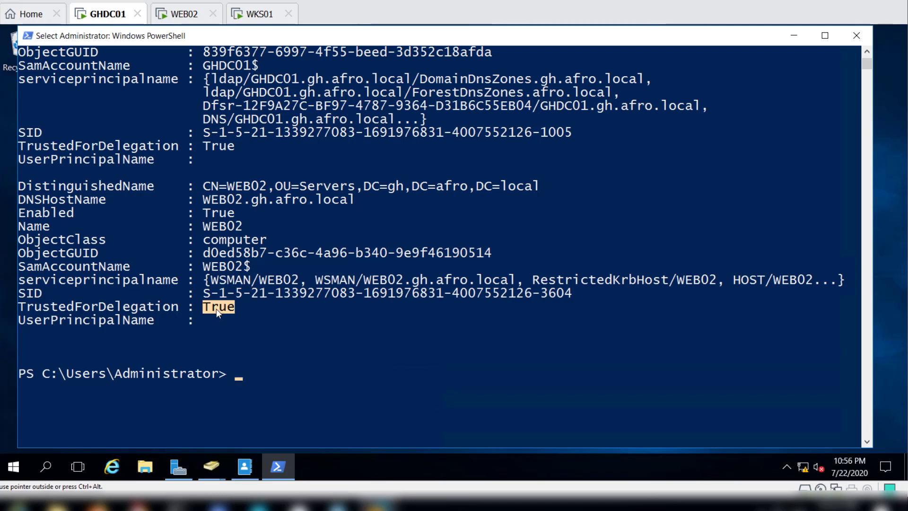
mouse_move(468, 389)
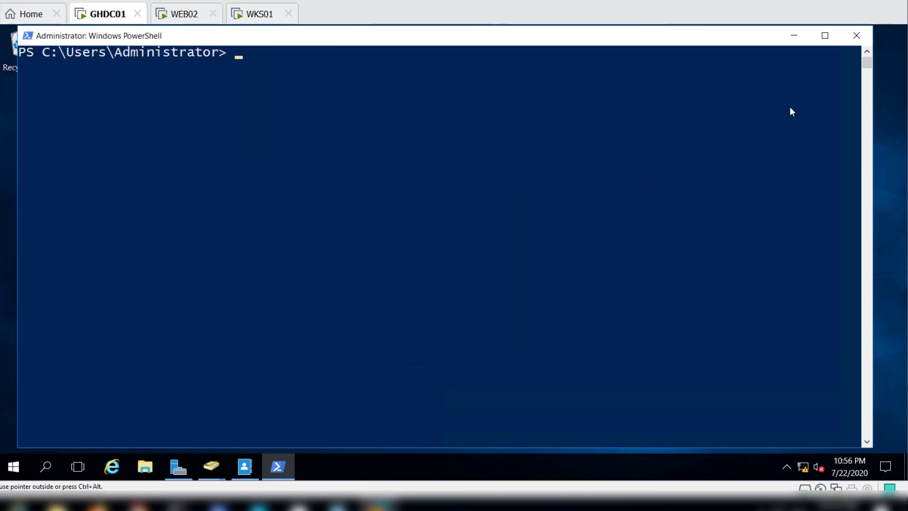
Minimize the PowerShell window to reveal the GHDC01 desktop.
left_click(856, 35)
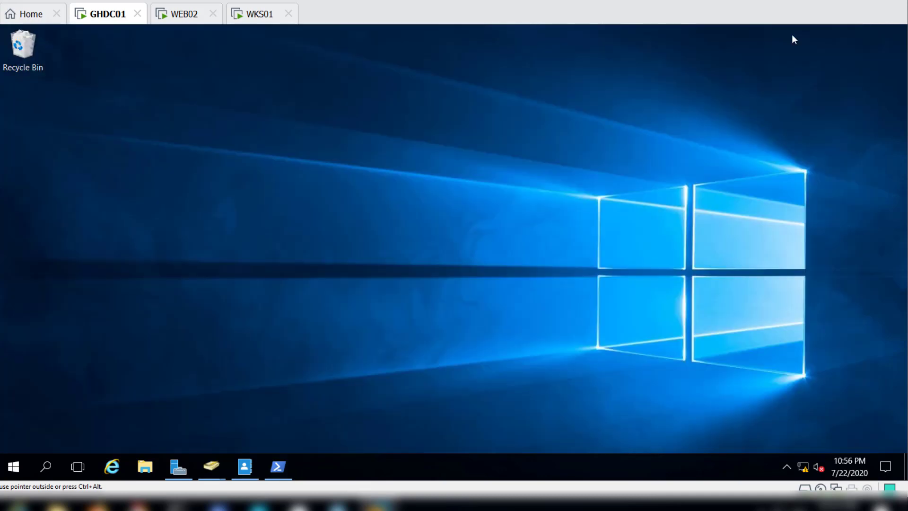
mouse_move(350, 312)
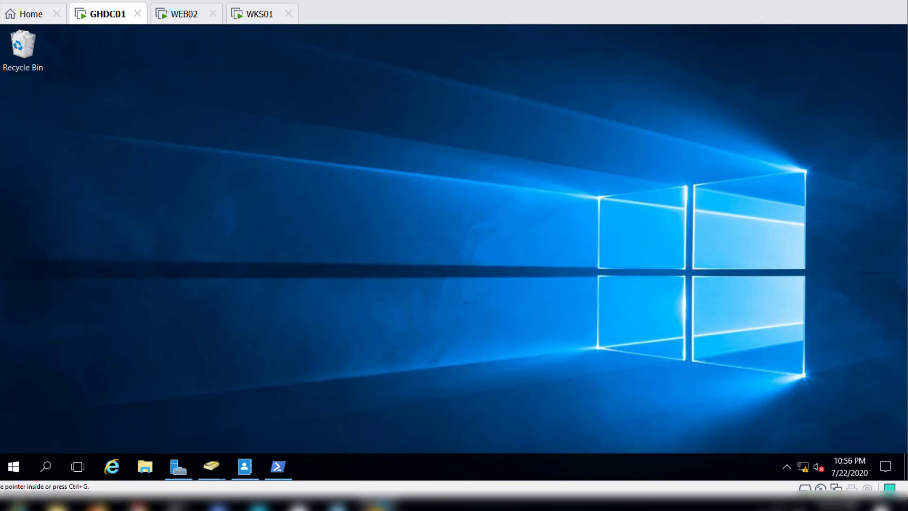
mouse_move(357, 223)
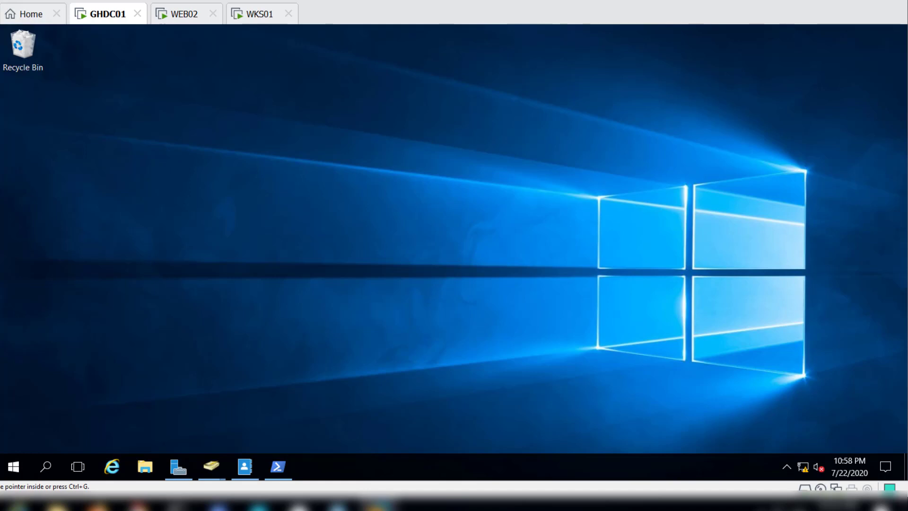
mouse_move(171, 264)
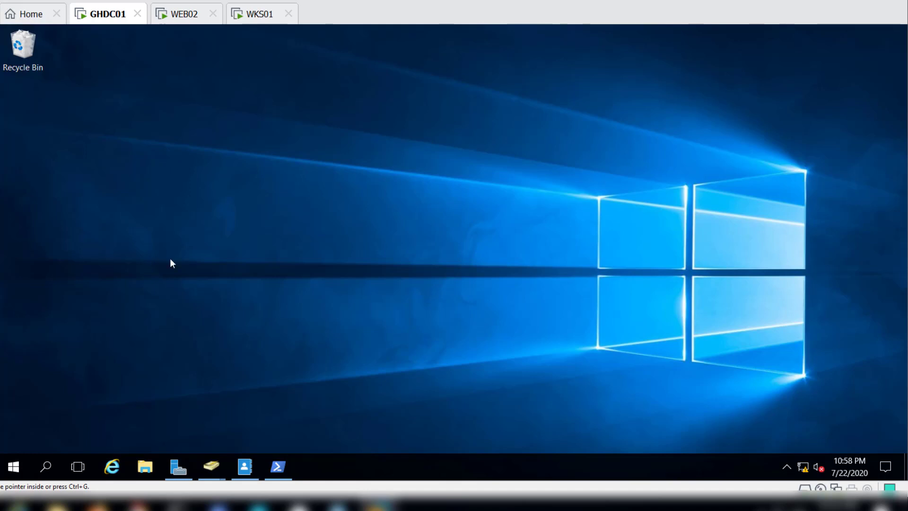
mouse_move(211, 466)
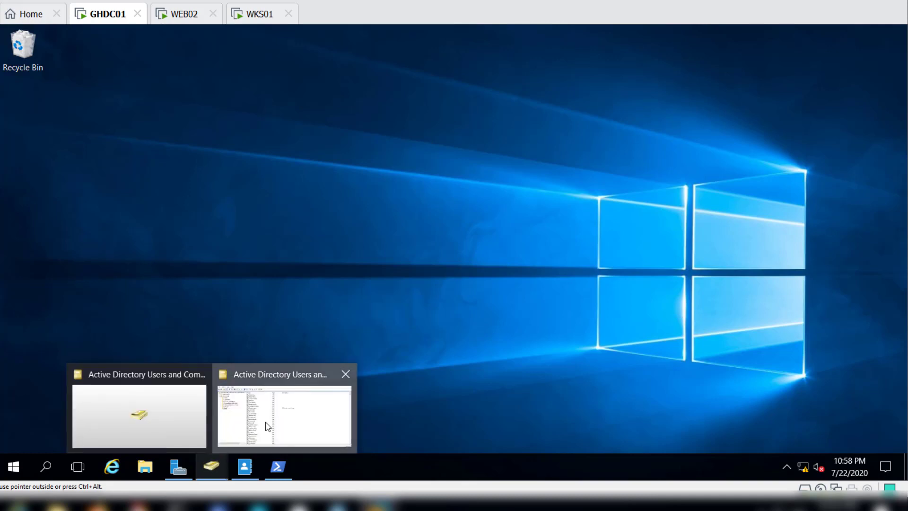
Return to Active Directory Users and Computers and show the Computers container with WKS01.
left_click(284, 416)
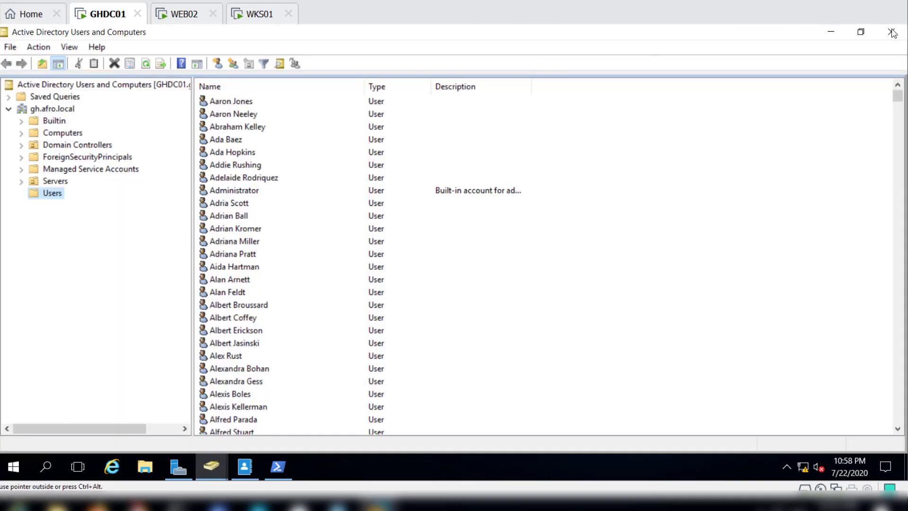
left_click(892, 32)
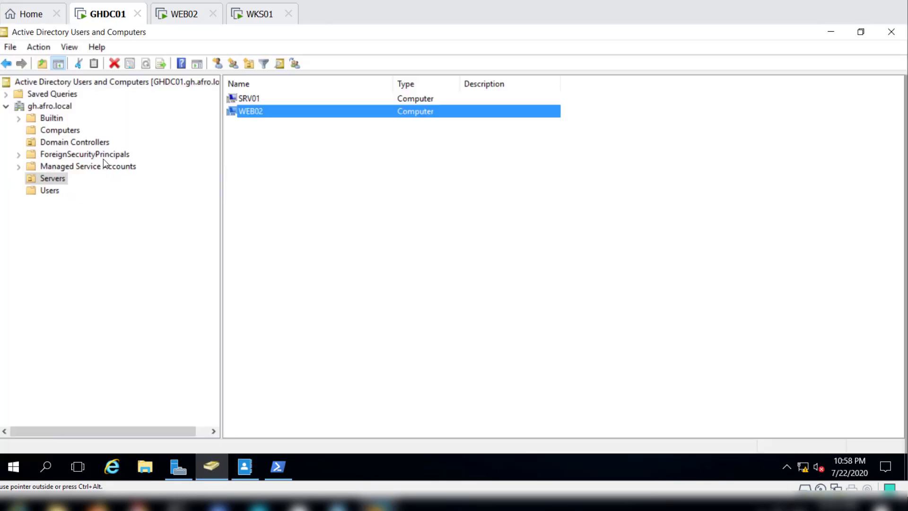
mouse_move(54, 184)
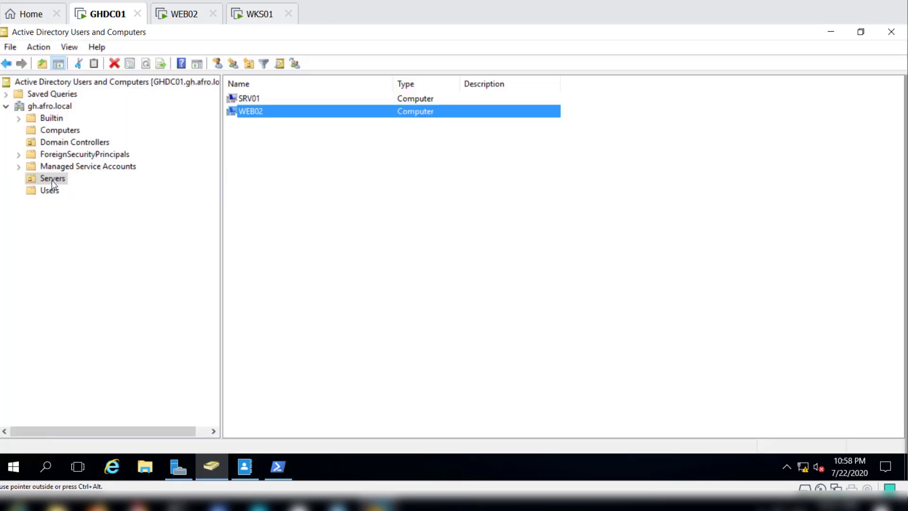
mouse_move(60, 130)
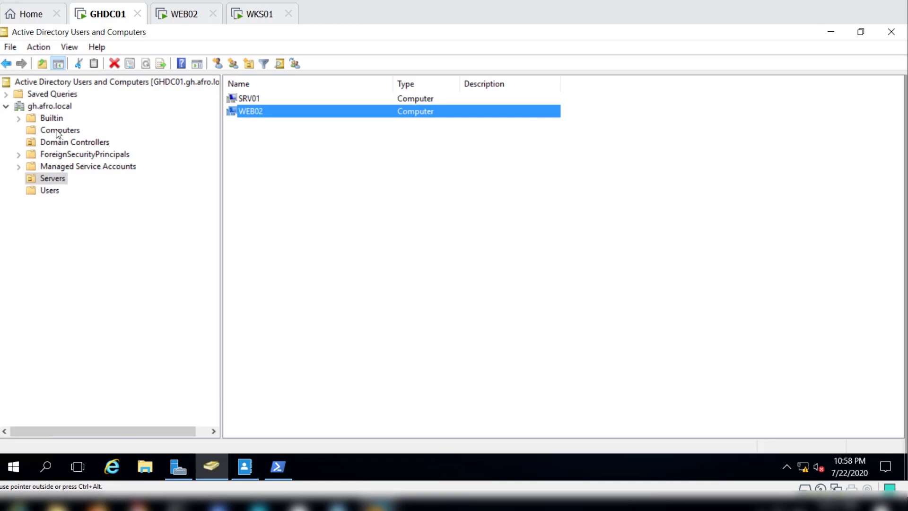
left_click(258, 13)
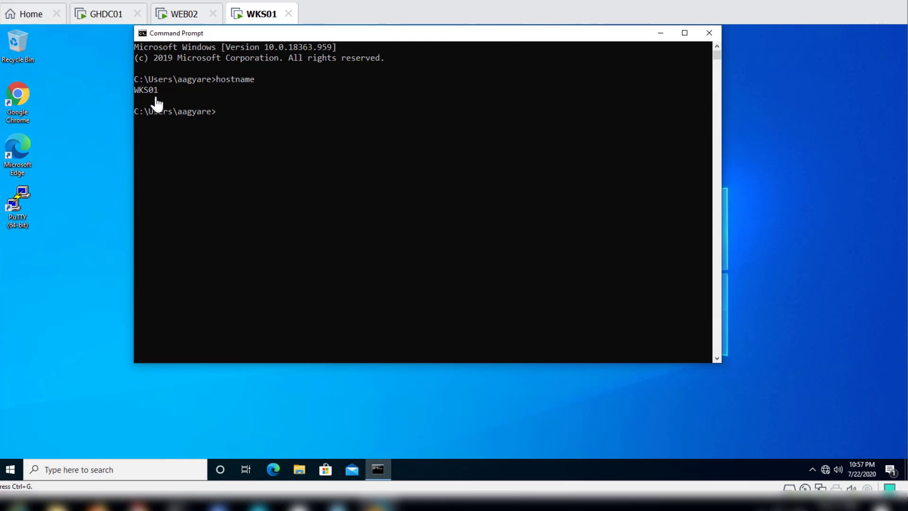
left_click(107, 13)
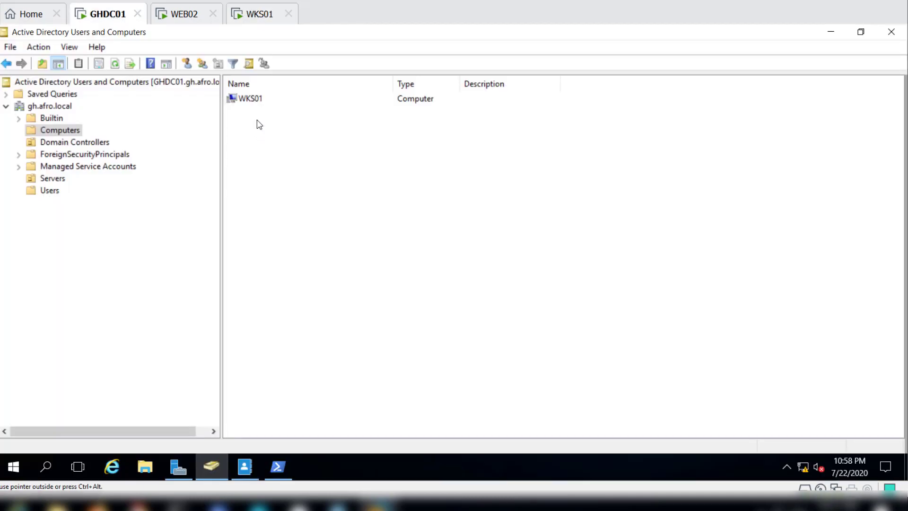
In WKS01's Delegation settings, choose 'delegation to specified services only' with 'Use Kerberos only'.
right_click(249, 98)
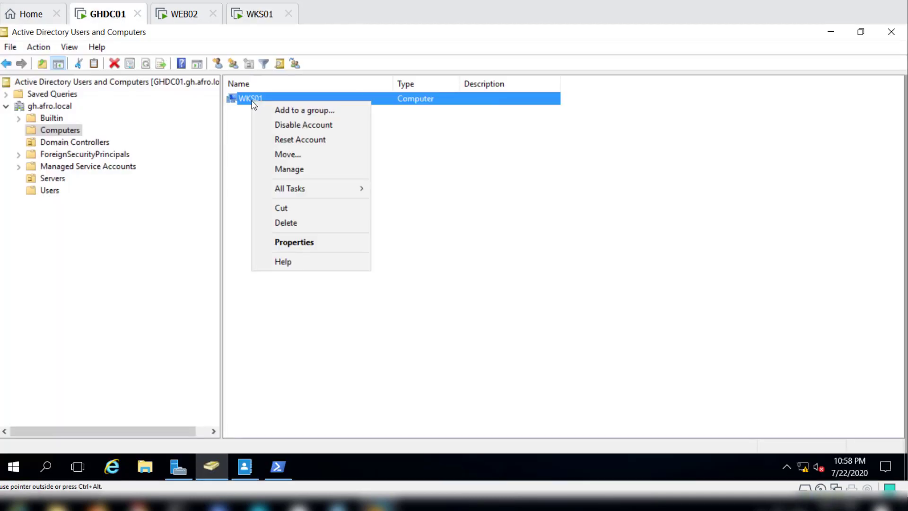
mouse_move(293, 243)
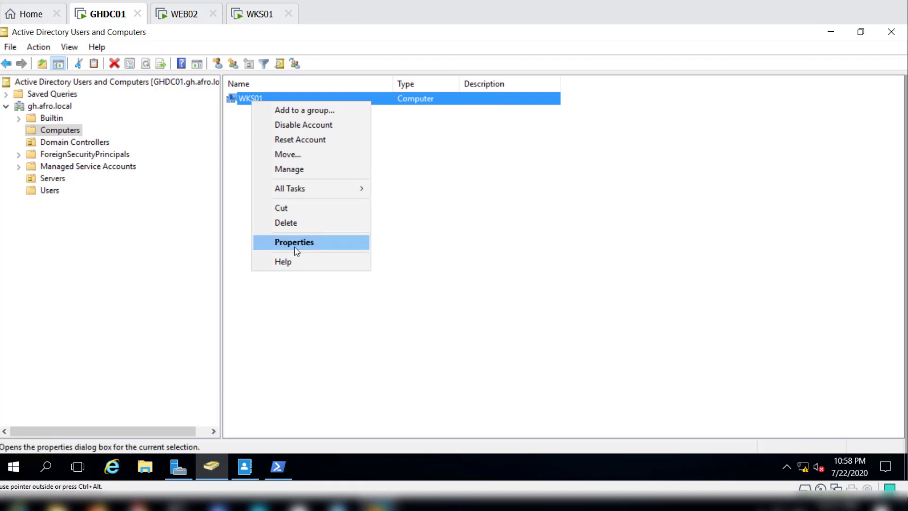
left_click(293, 241)
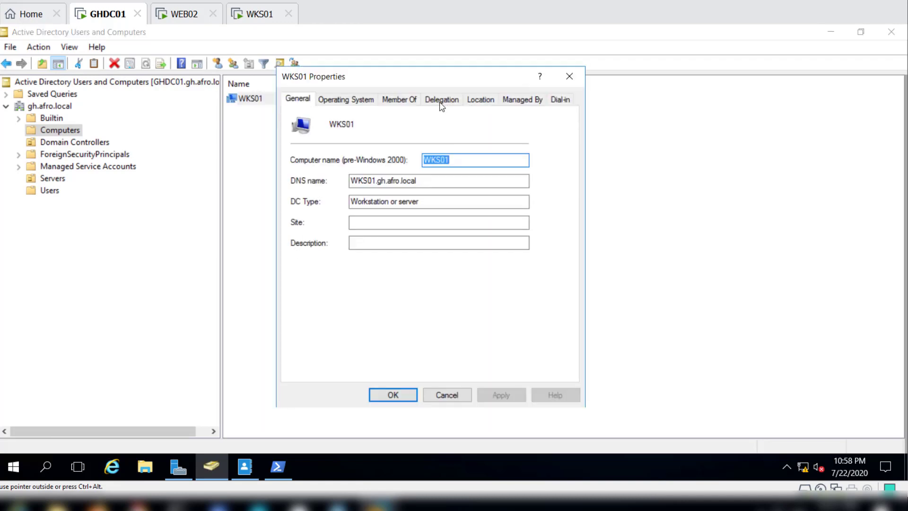
left_click(442, 99)
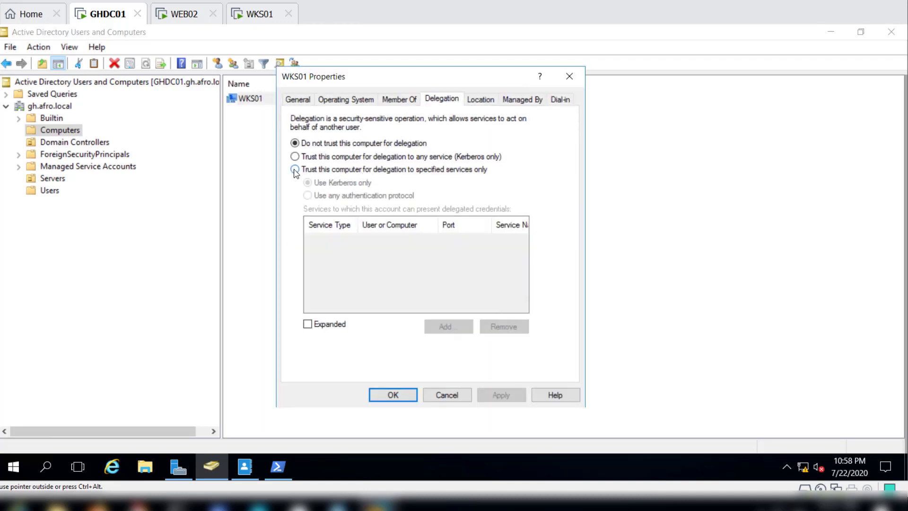
left_click(295, 169)
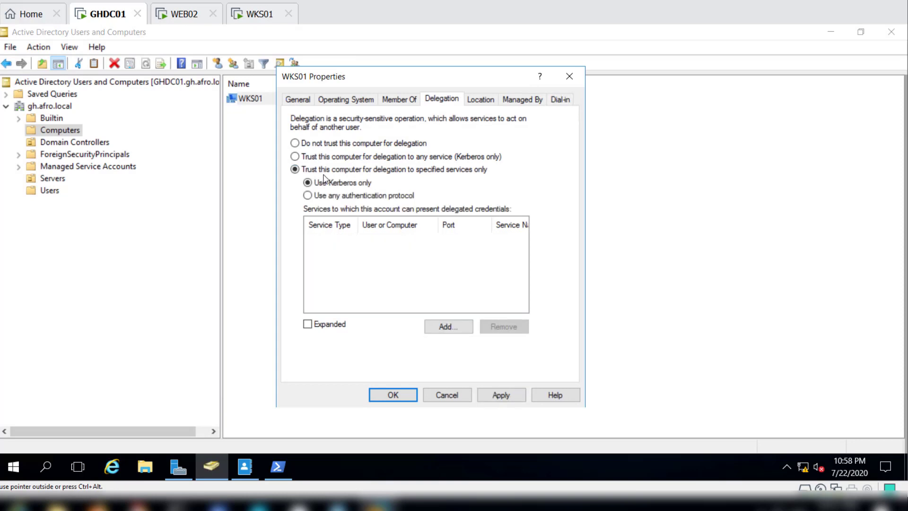
mouse_move(309, 174)
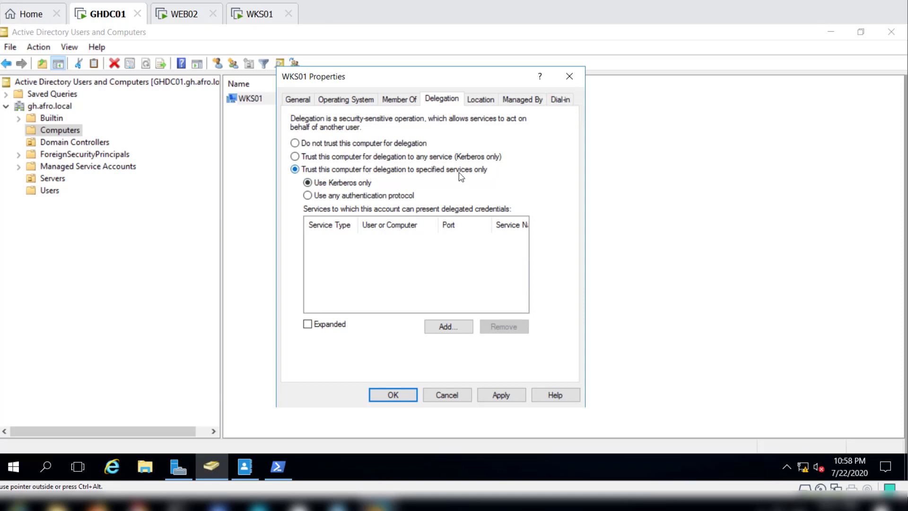
mouse_move(476, 177)
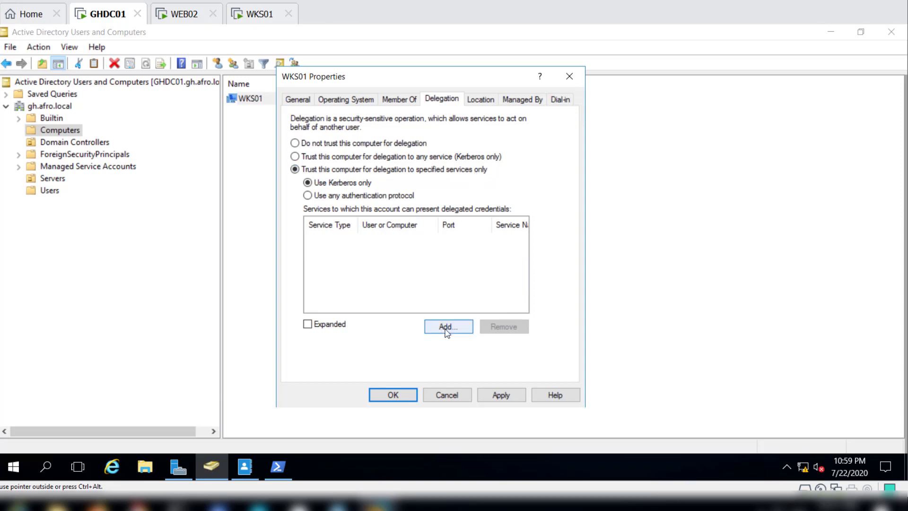
Add a service target by entering ghdc01 and resolving it with Check Names.
left_click(447, 326)
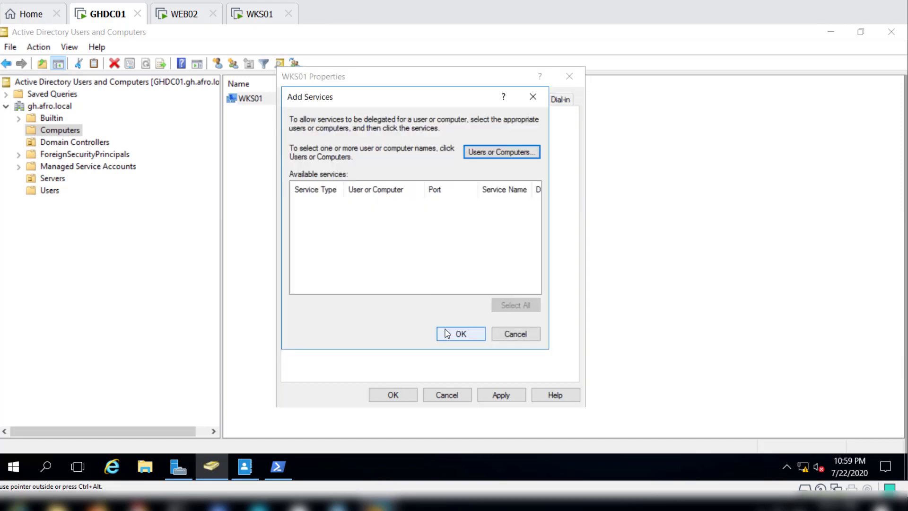
mouse_move(501, 151)
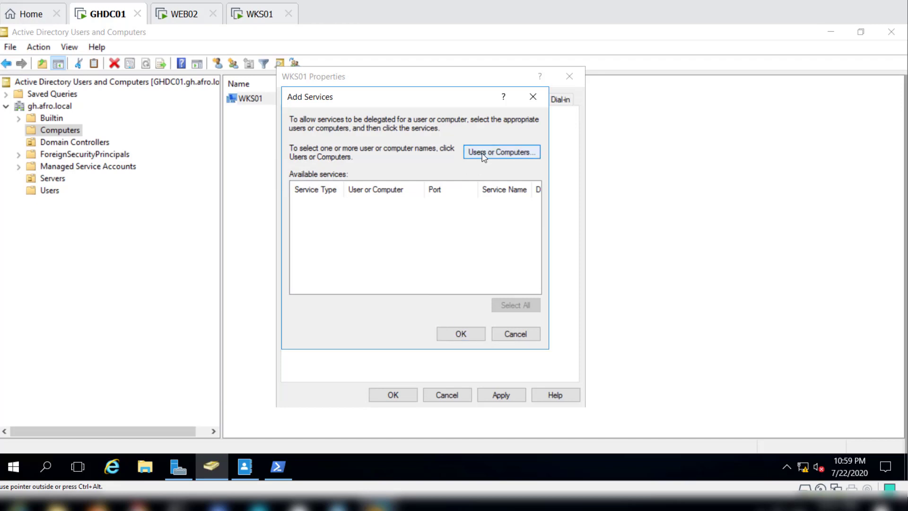
left_click(501, 151)
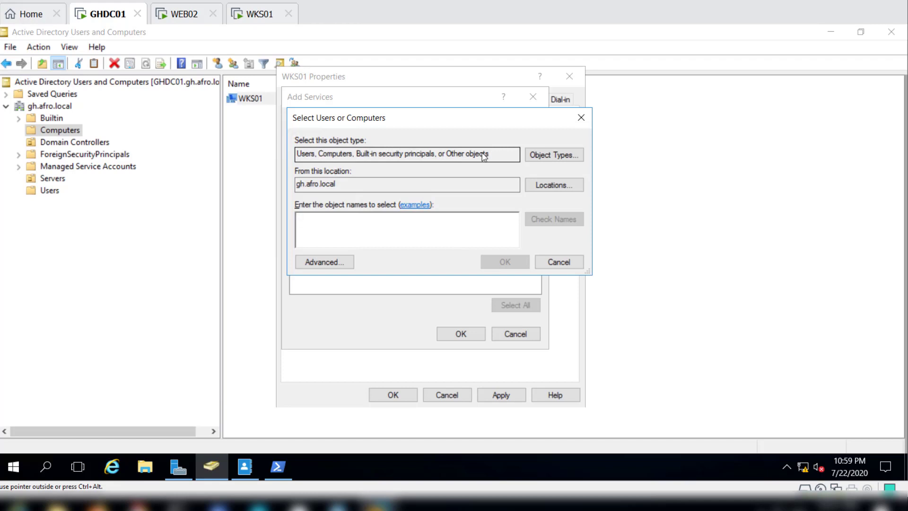
type("gh")
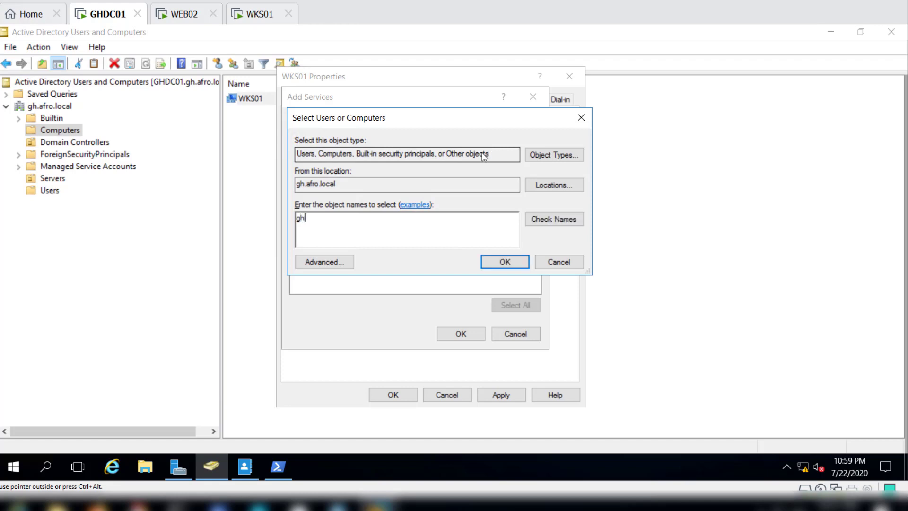
type("dc01")
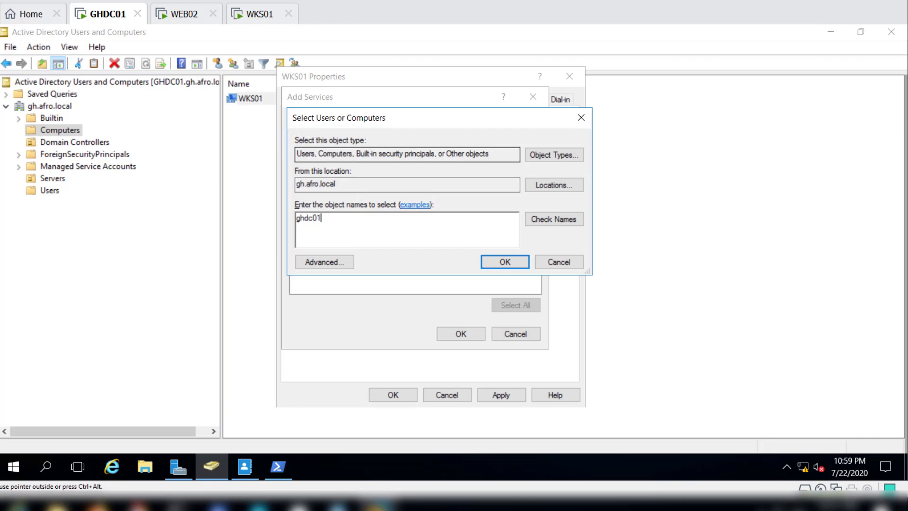
left_click(553, 218)
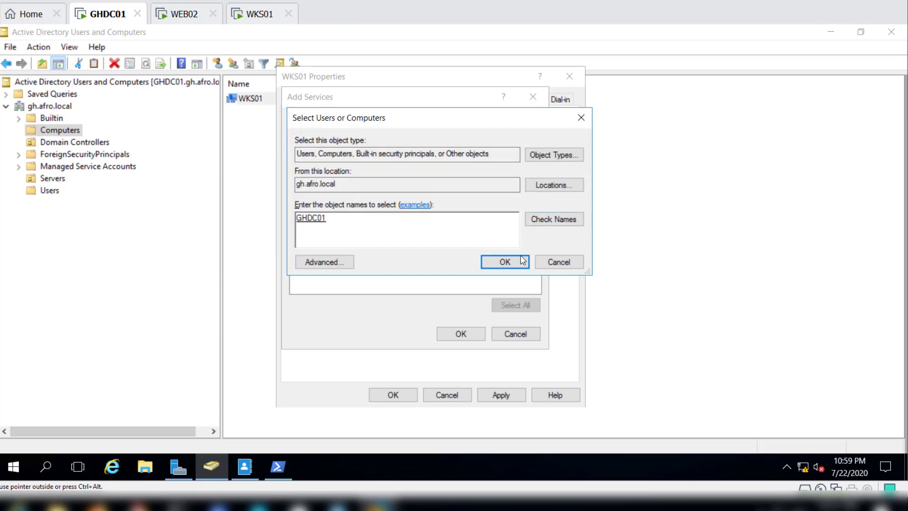
Select GHDC01's cifs and ldap entries from Available services and add them to WKS01's delegation list.
left_click(504, 262)
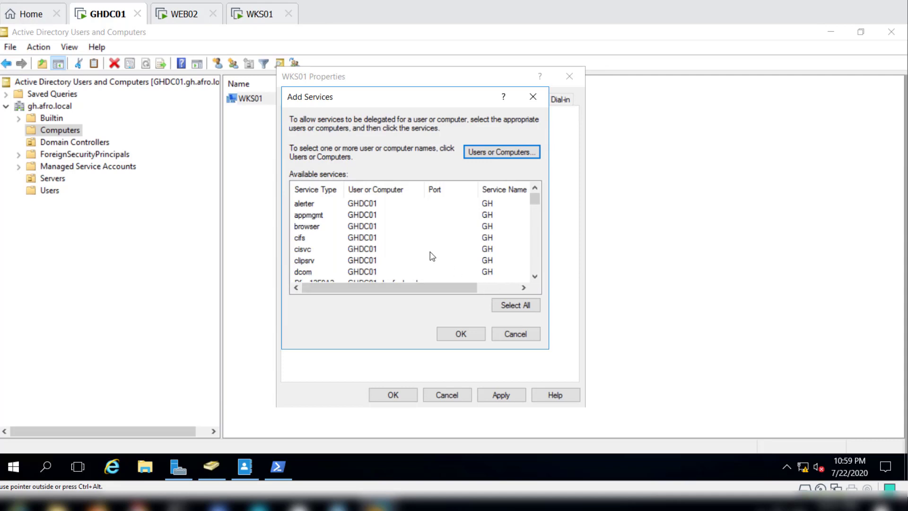
mouse_move(349, 97)
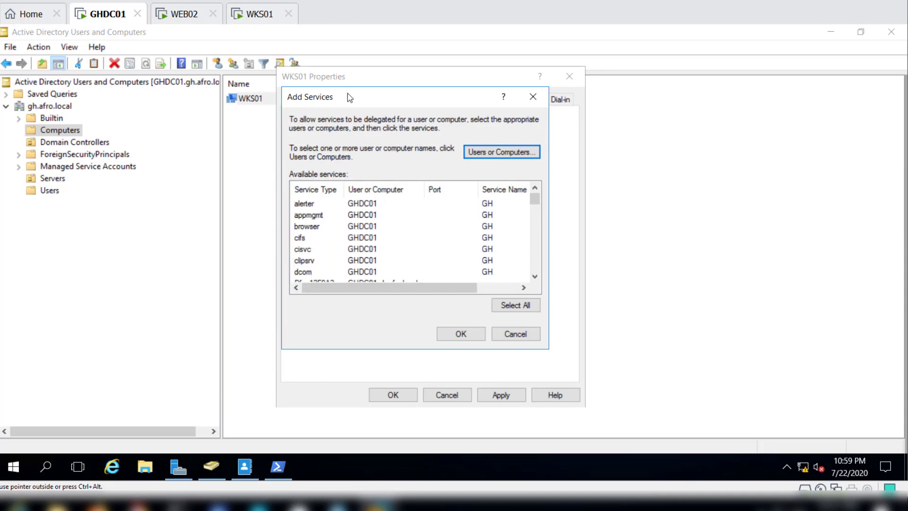
mouse_move(316, 106)
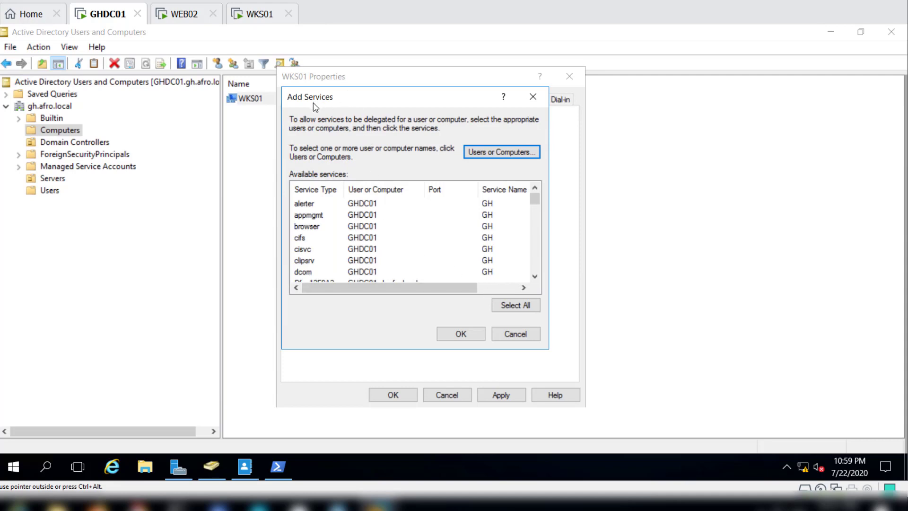
mouse_move(319, 138)
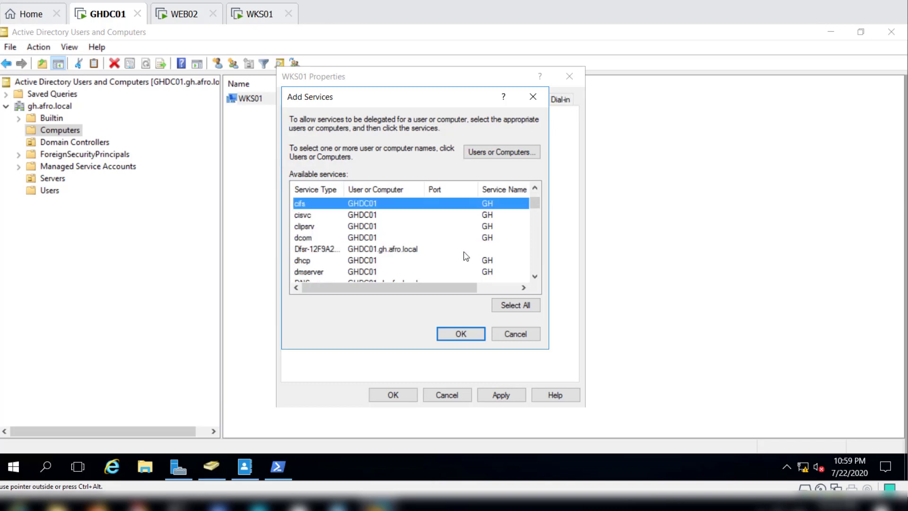
scroll("down", 3)
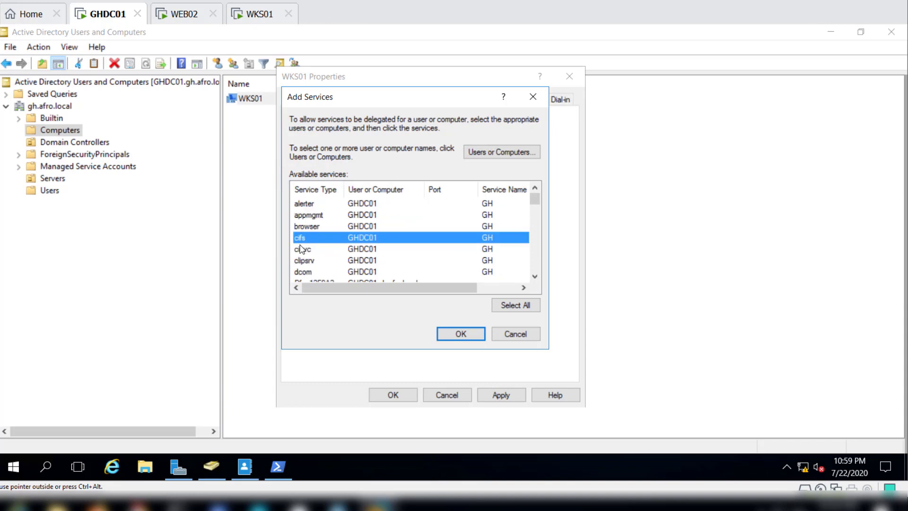
mouse_move(424, 226)
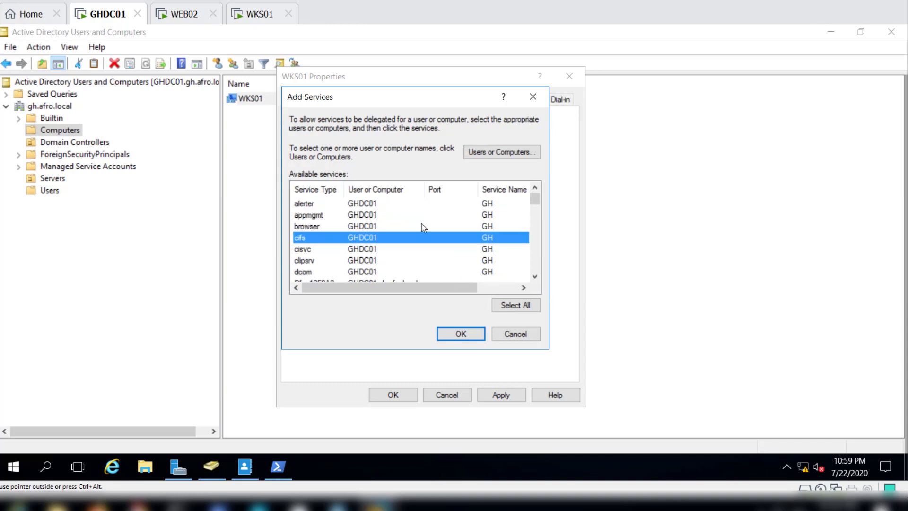
scroll("down", 3)
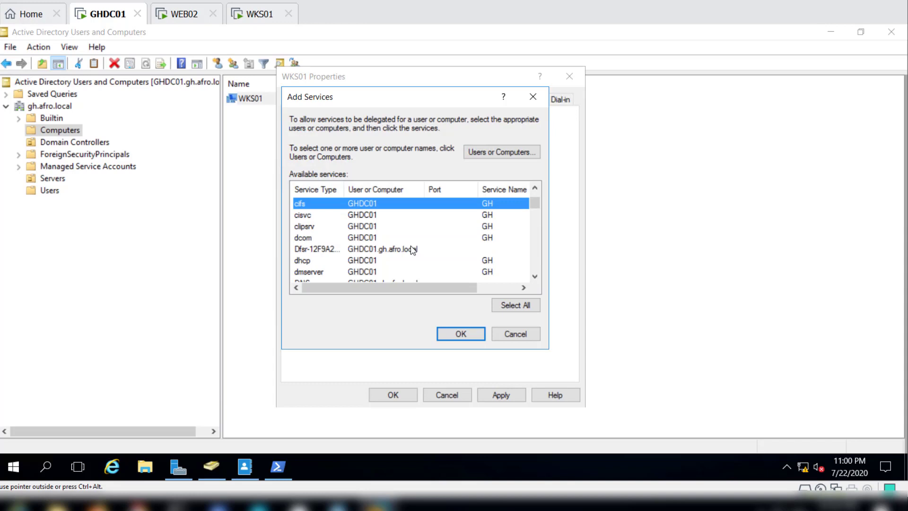
scroll("down", 3)
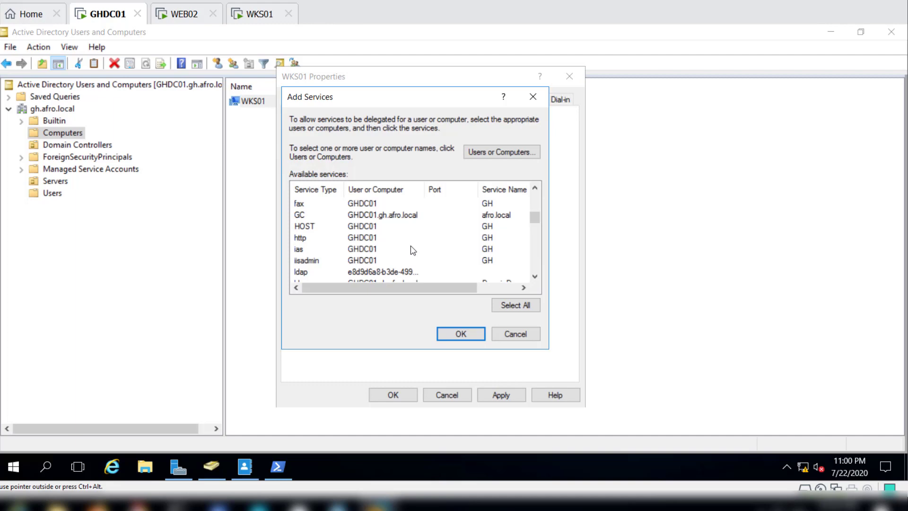
scroll("down", 3)
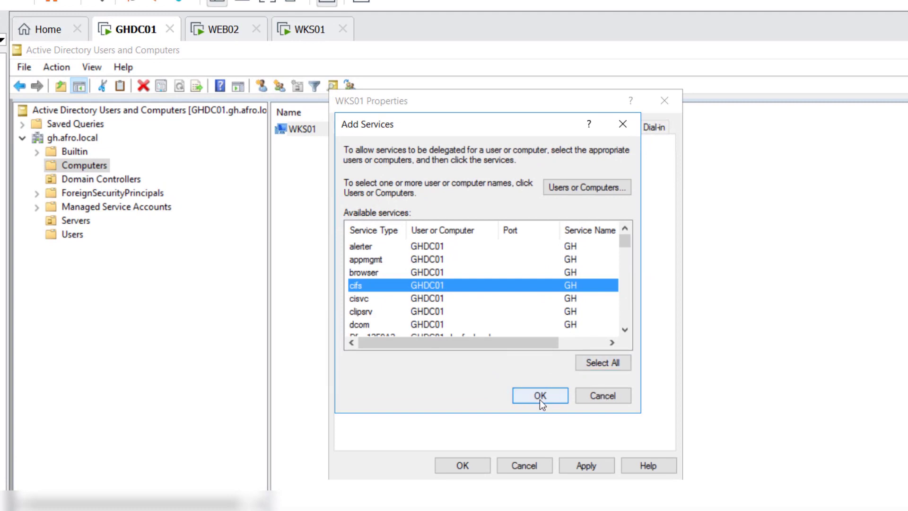
left_click(539, 396)
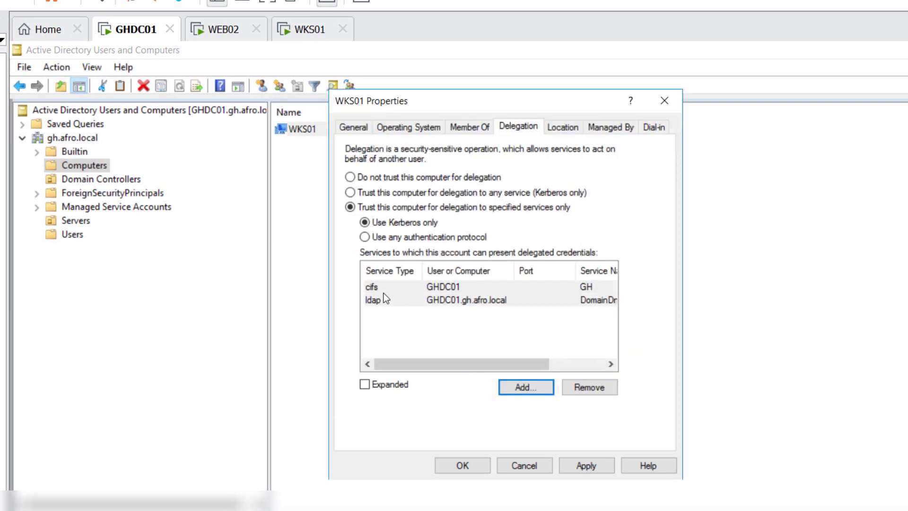
mouse_move(373, 287)
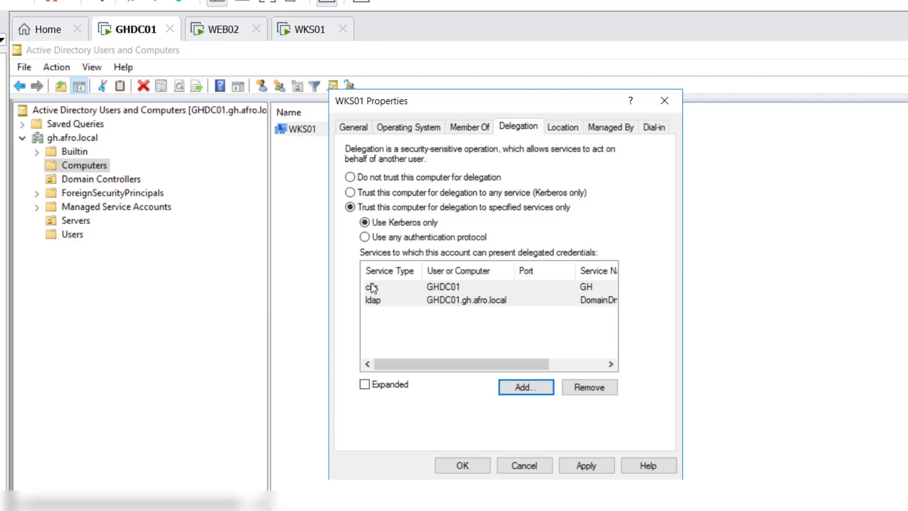
left_click(586, 466)
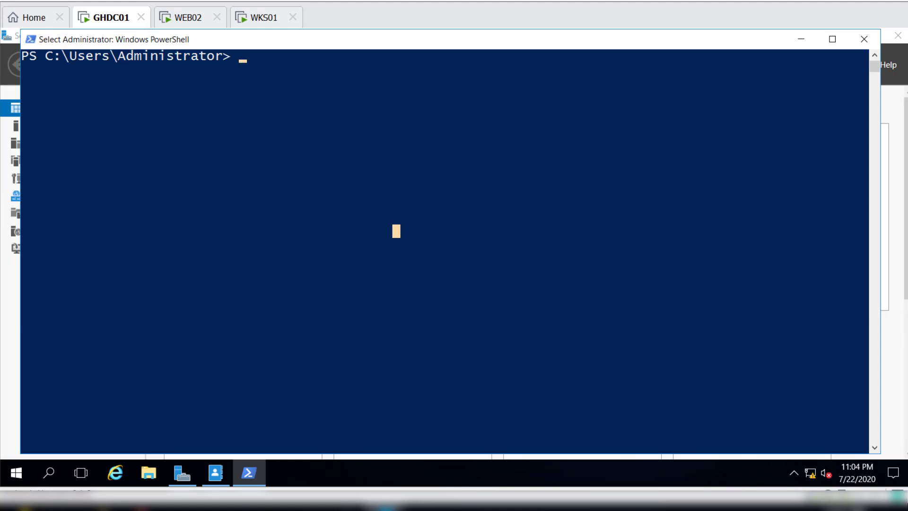
mouse_move(340, 124)
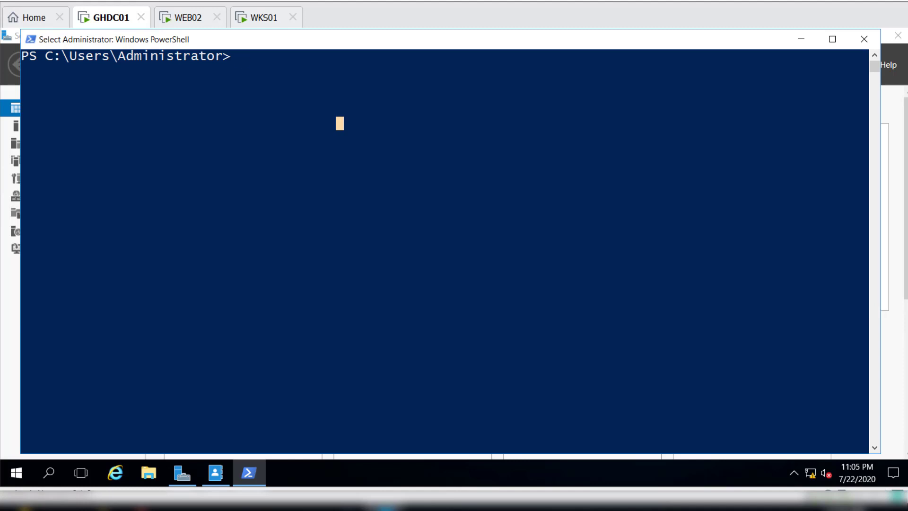
mouse_move(323, 79)
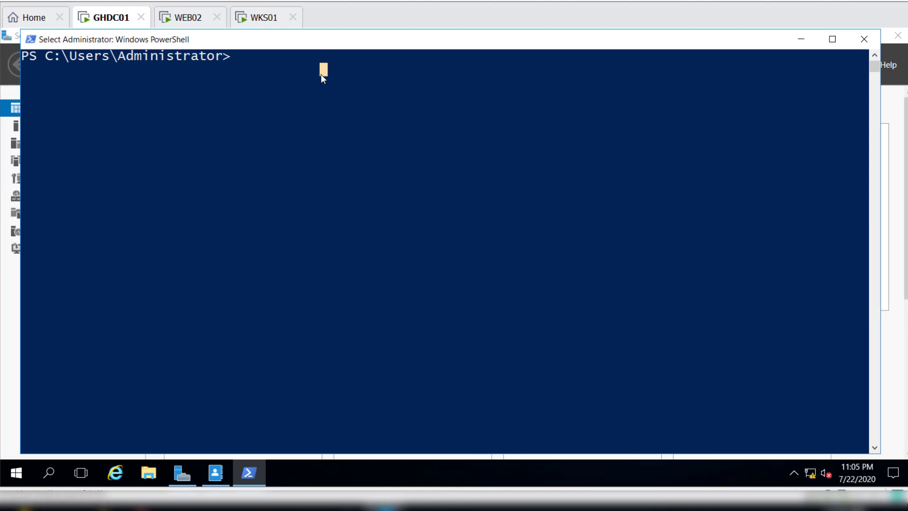
Run the Get-ADObject msds-AllowedToDelegateTo query, showing WKS01 delegating to GHDC01's ldap services.
key("Return")
type("Get-ADObject -Filter {msds-AllowedToDelegateTo -ne \"$null\"} -Properties msds-AllowedToDelegateTo")
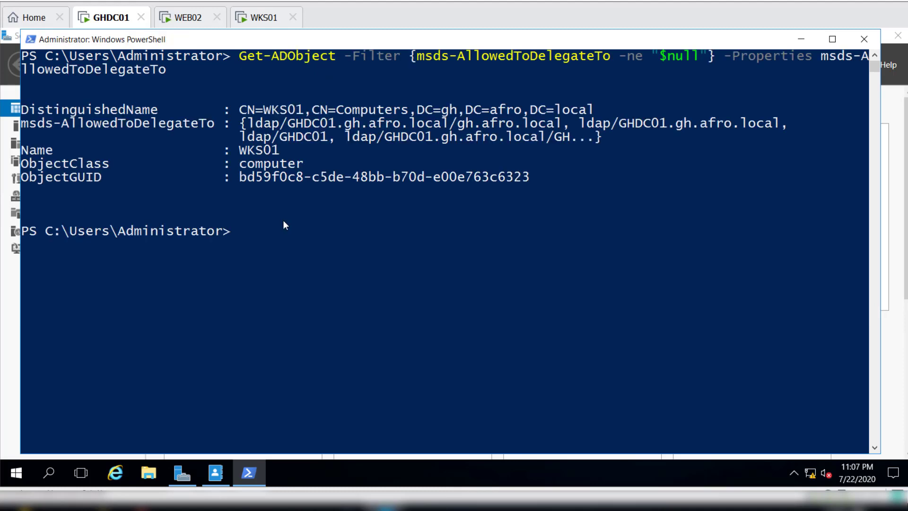
mouse_move(252, 204)
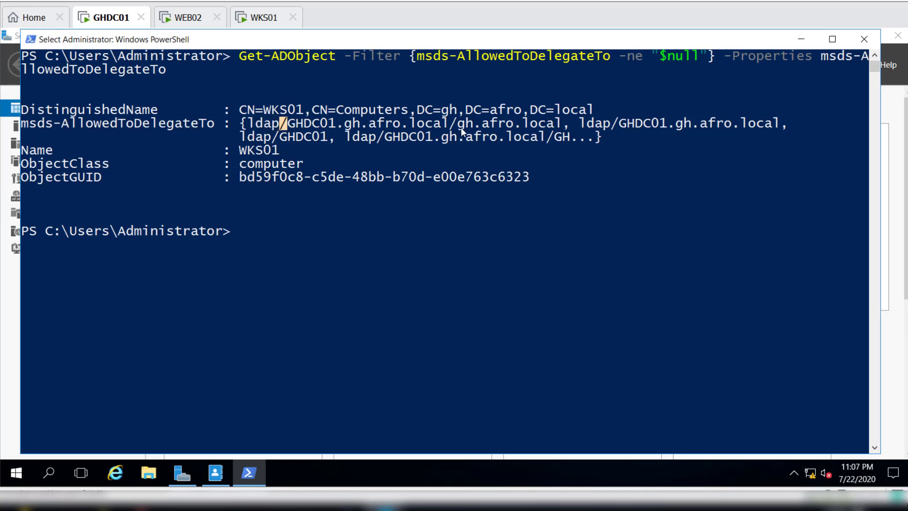
mouse_move(294, 147)
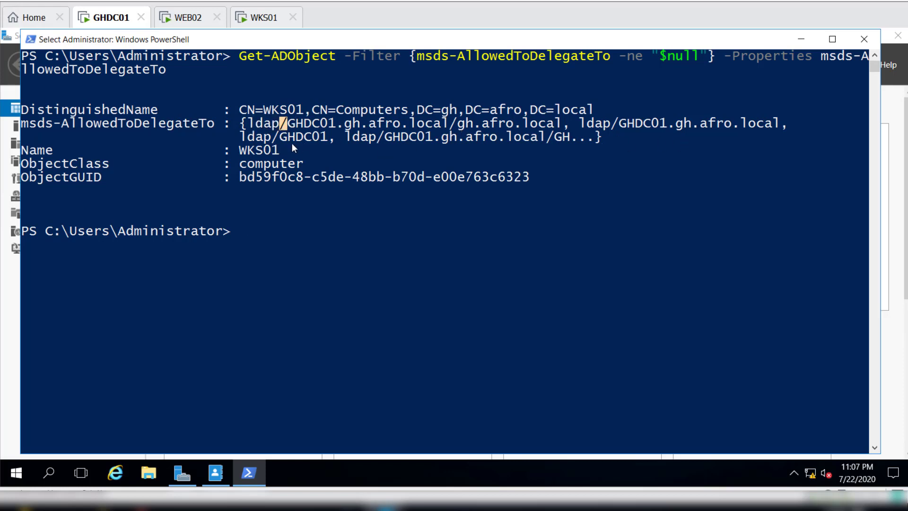
mouse_move(605, 145)
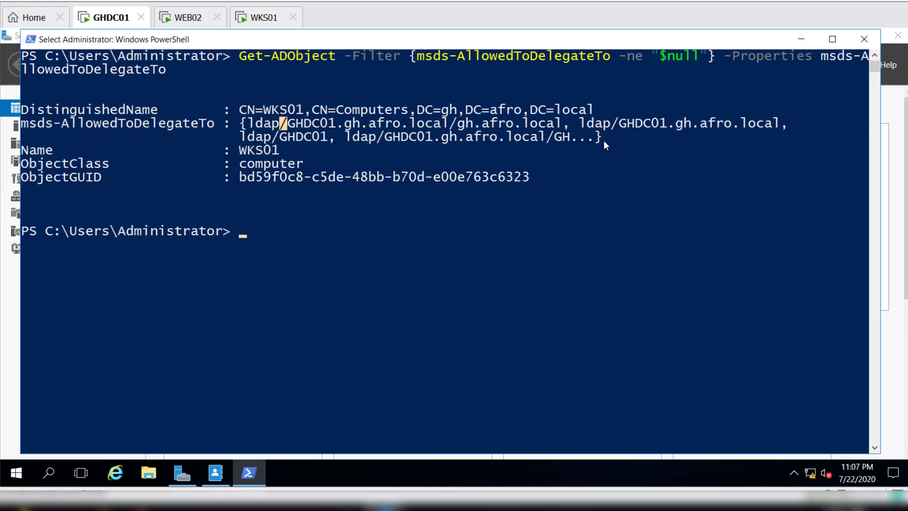
mouse_move(239, 132)
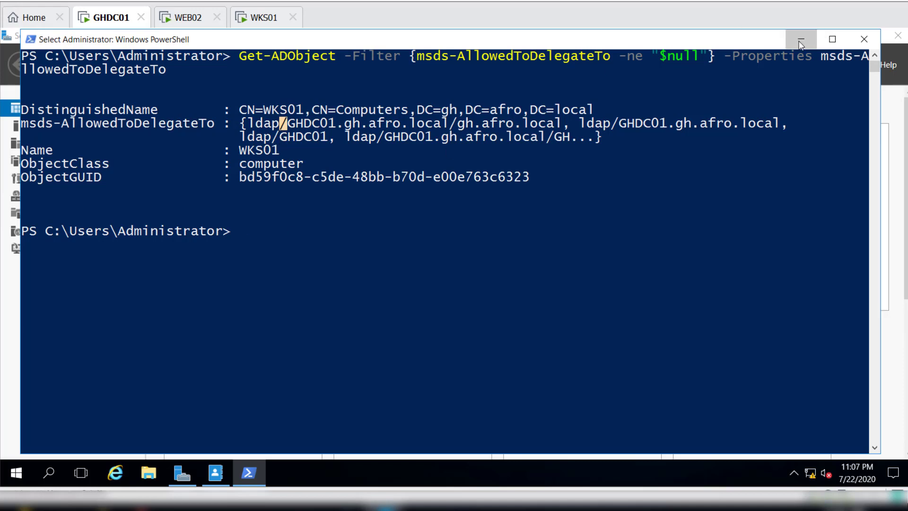
Launch Active Directory Administrative Center from the Tools menu with PowerShell set aside.
left_click(800, 38)
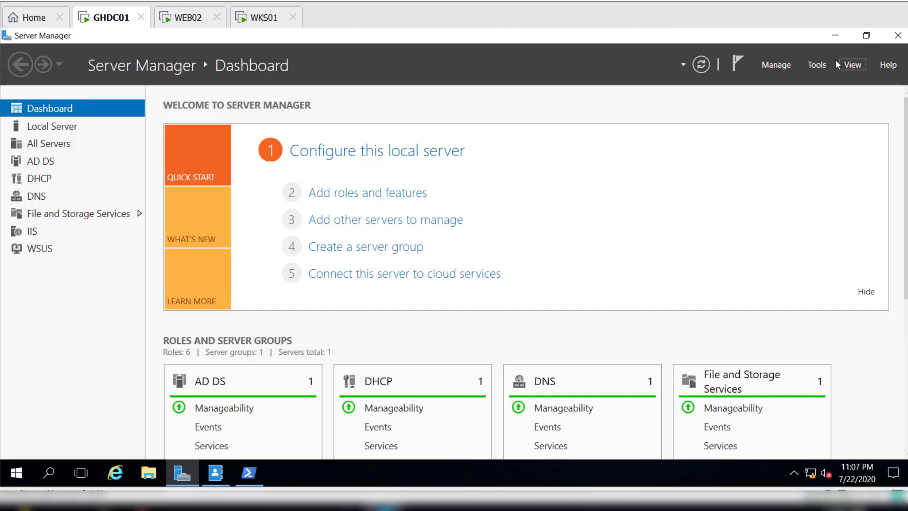
left_click(816, 65)
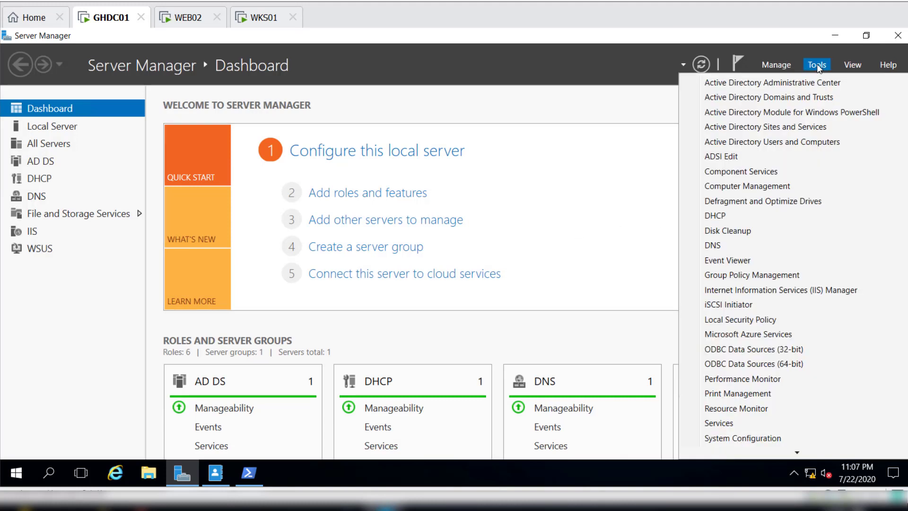
mouse_move(772, 83)
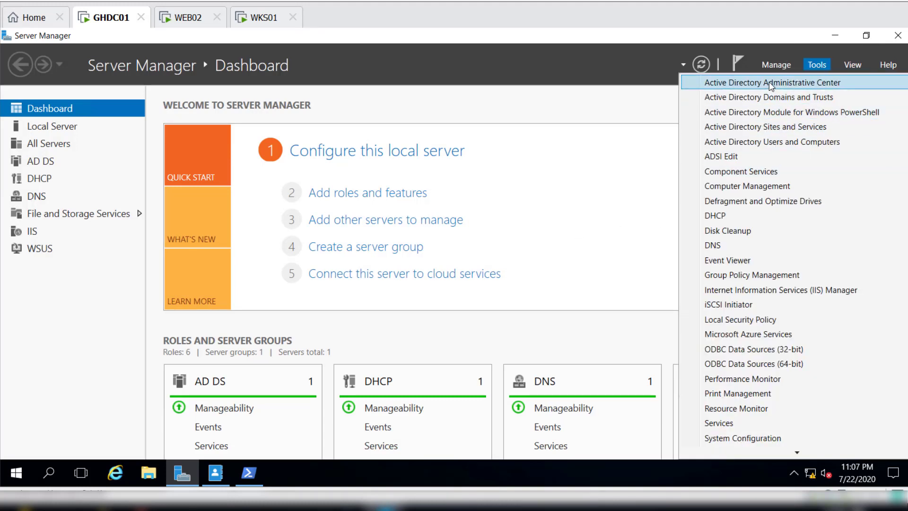
left_click(770, 82)
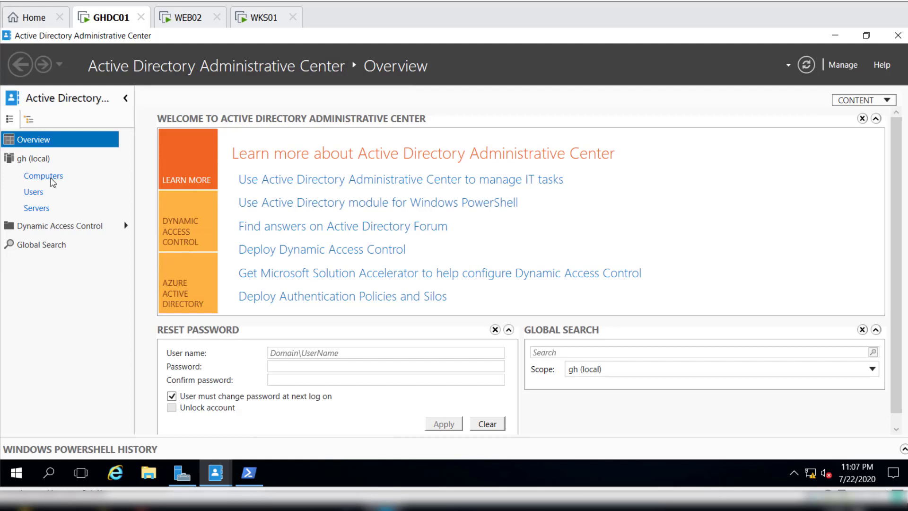
Bring up WKS01's properties from the gh (local) Computers container.
left_click(43, 176)
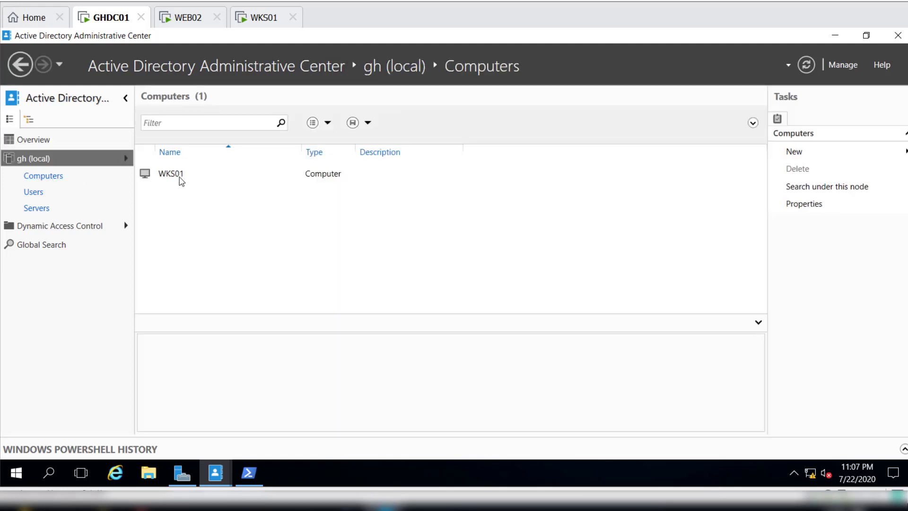
right_click(170, 173)
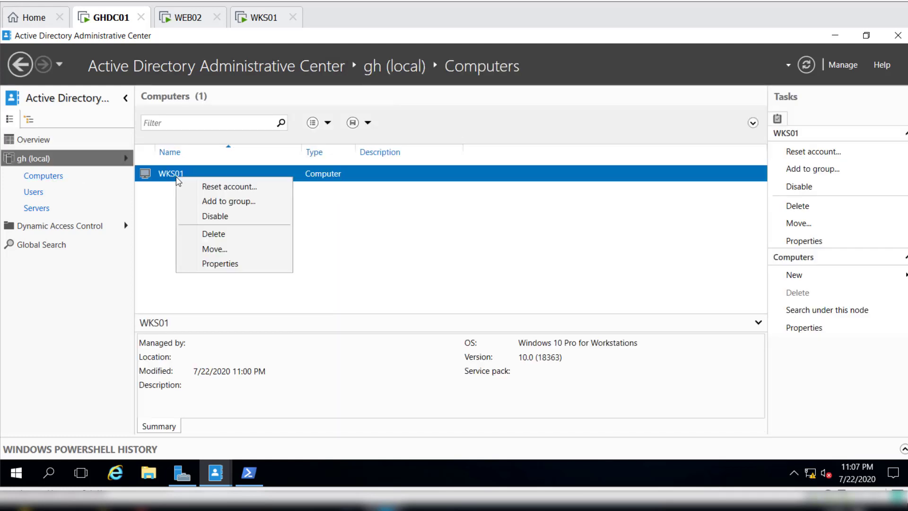
mouse_move(220, 264)
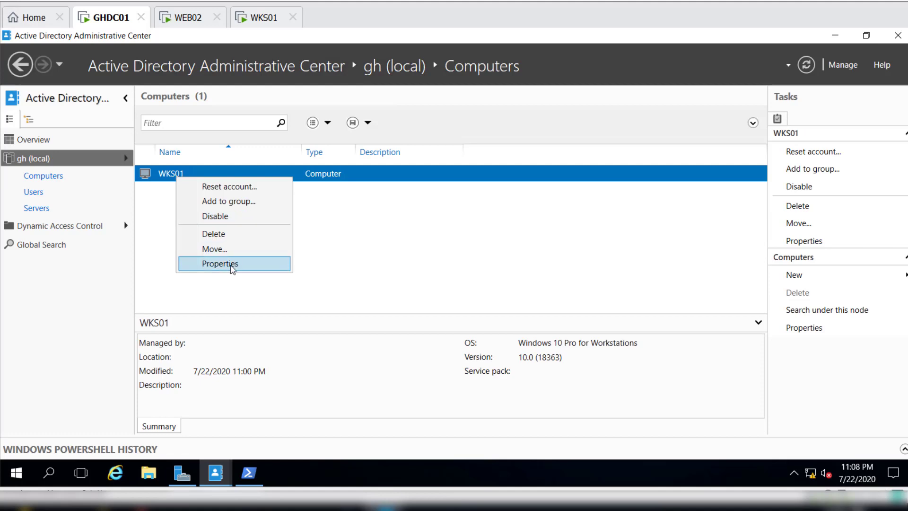
left_click(218, 264)
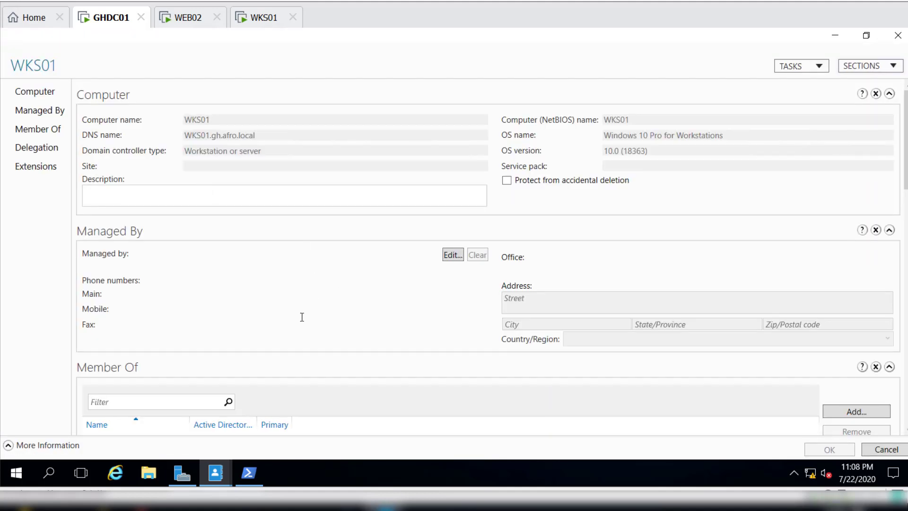
Review WKS01's Delegation section, then locate msDS-AllowedToDelegateTo in the Attribute Editor.
scroll("down", 3)
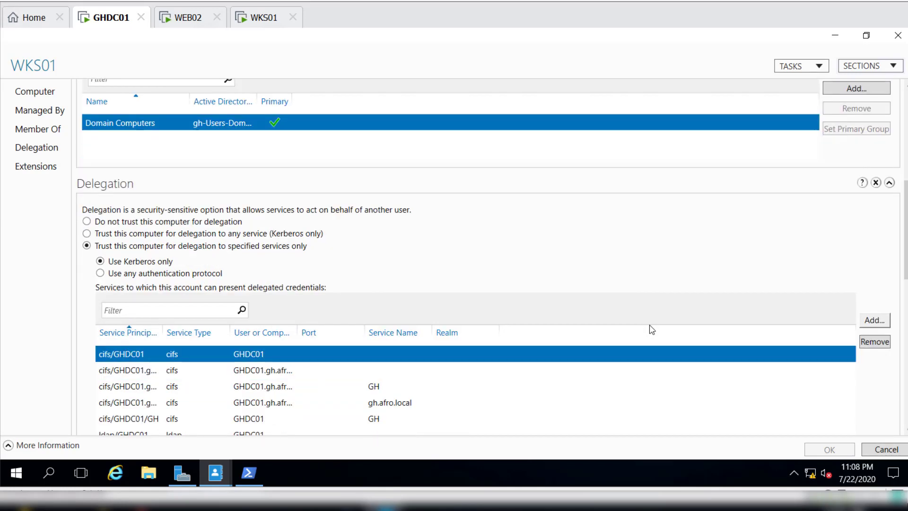
scroll("down", 3)
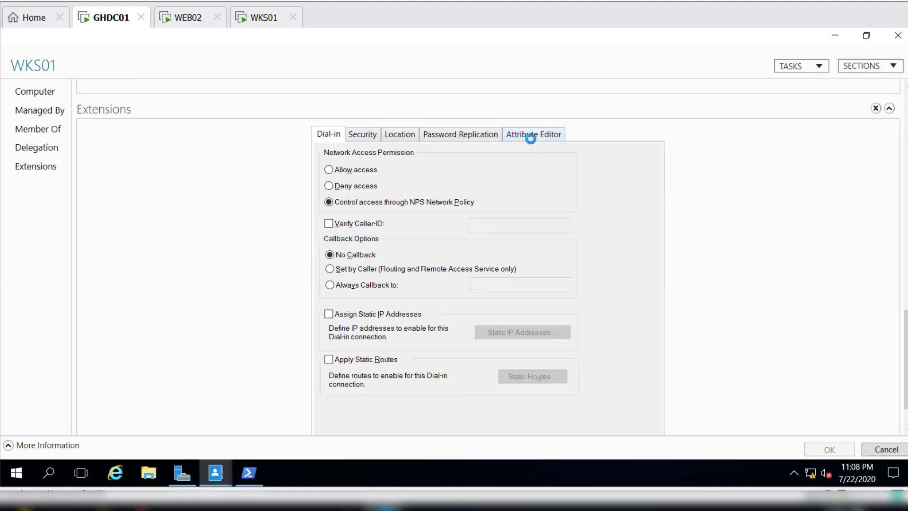
left_click(534, 133)
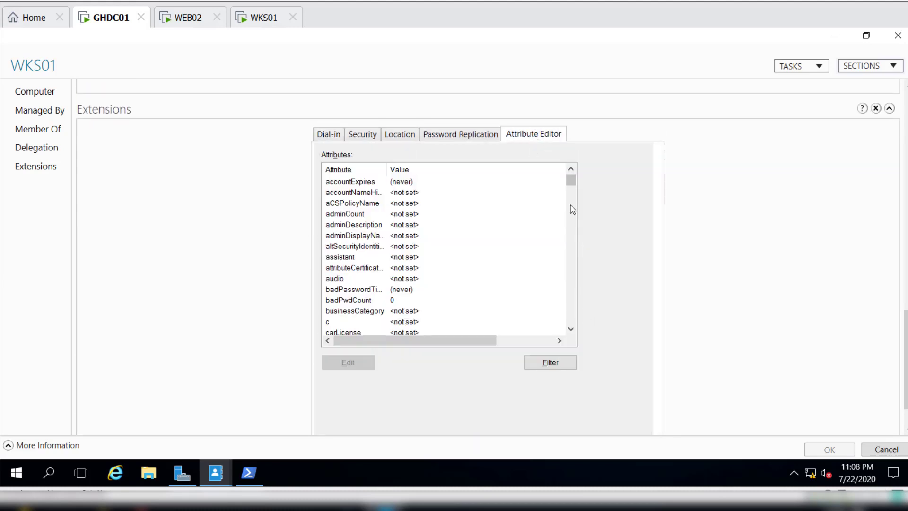
scroll("down", 3)
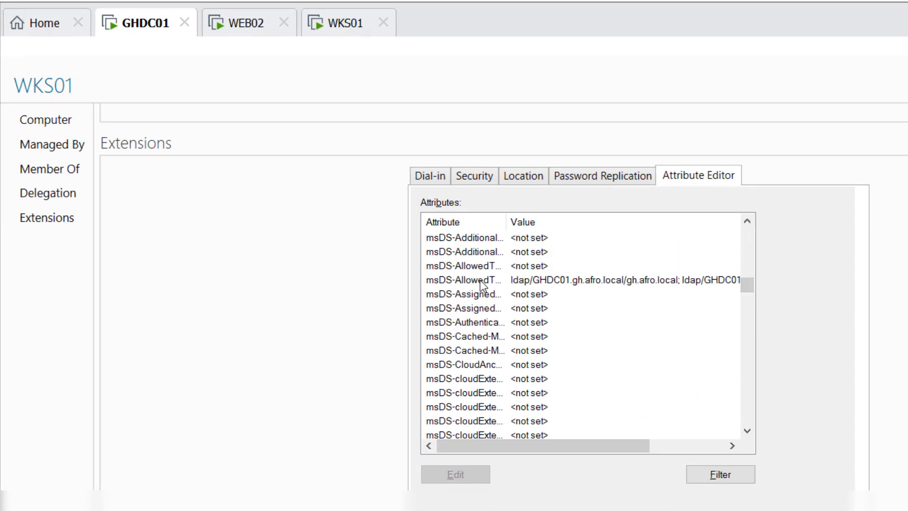
View msDS-AllowedToDelegateTo's GHDC01 cifs and ldap values, then close WKS01's properties.
left_click(464, 280)
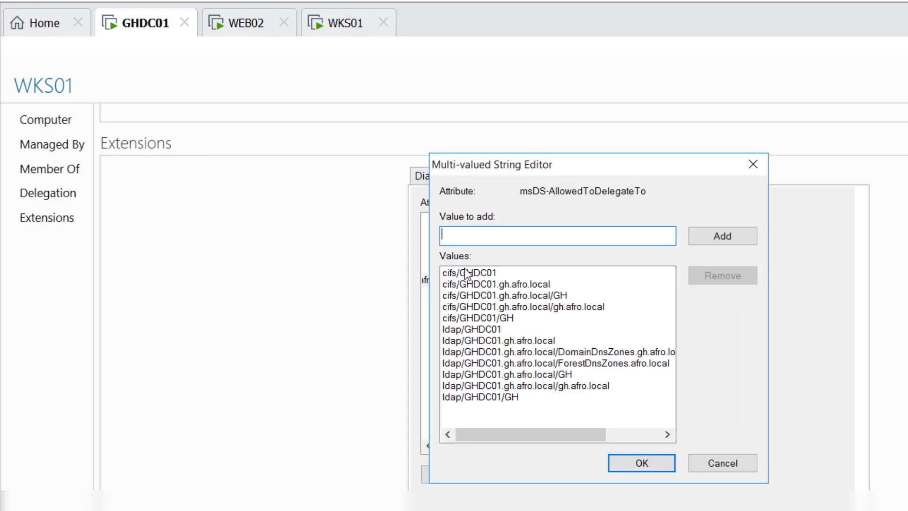
mouse_move(459, 387)
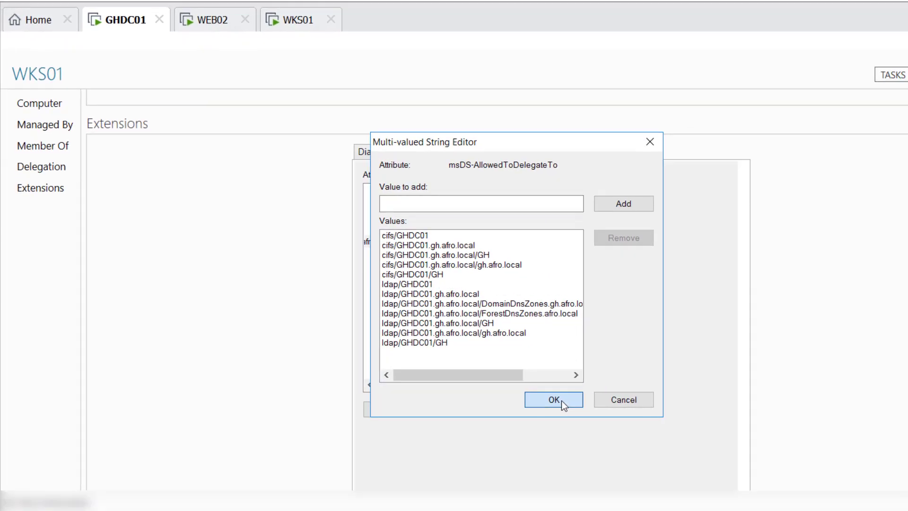
left_click(554, 400)
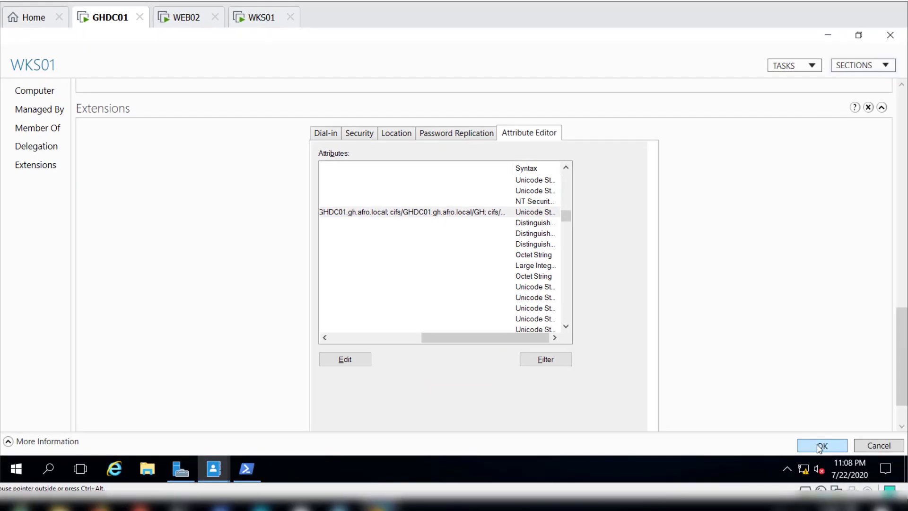
left_click(822, 446)
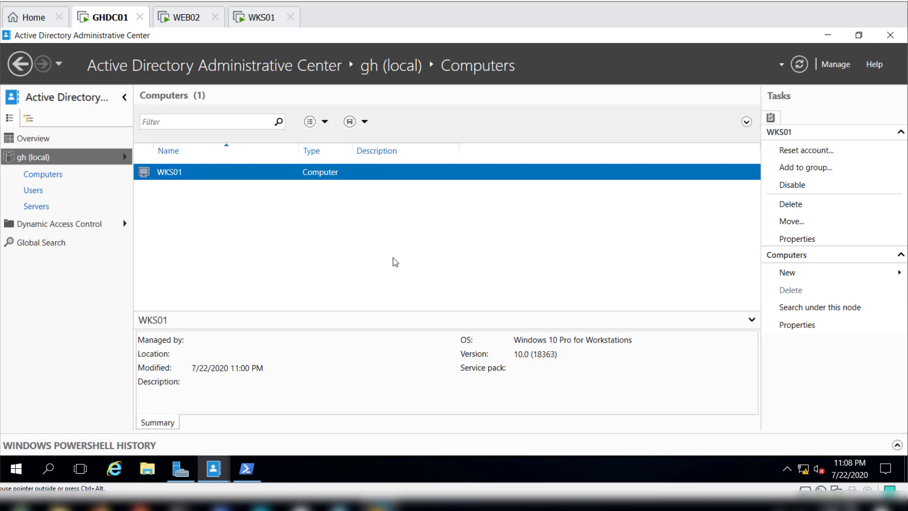
mouse_move(208, 69)
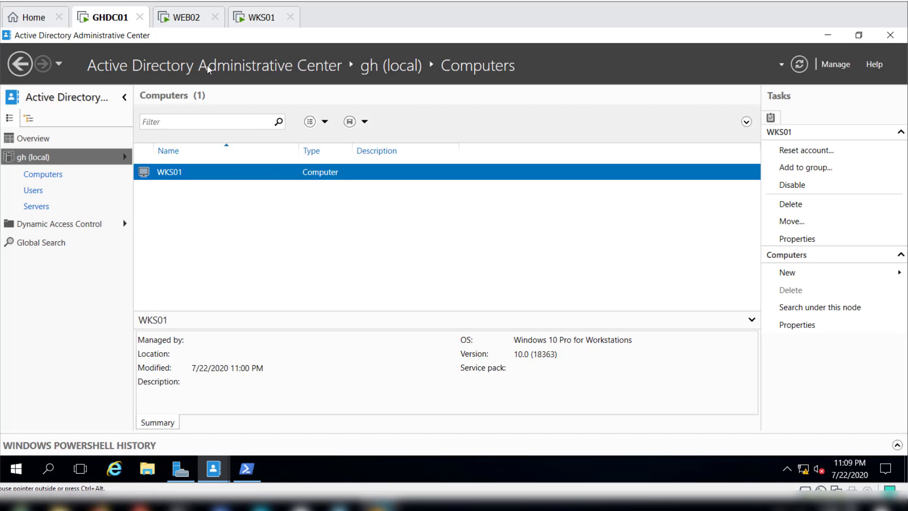
left_click(187, 17)
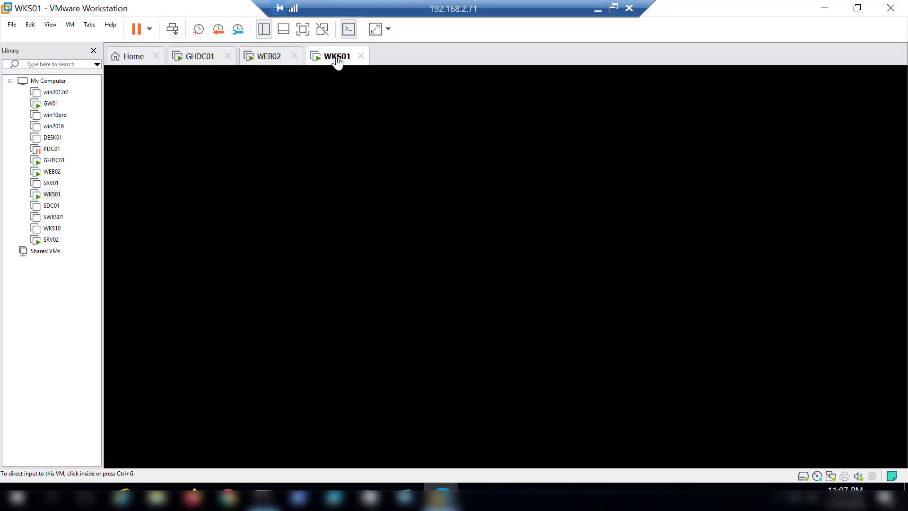
left_click(337, 55)
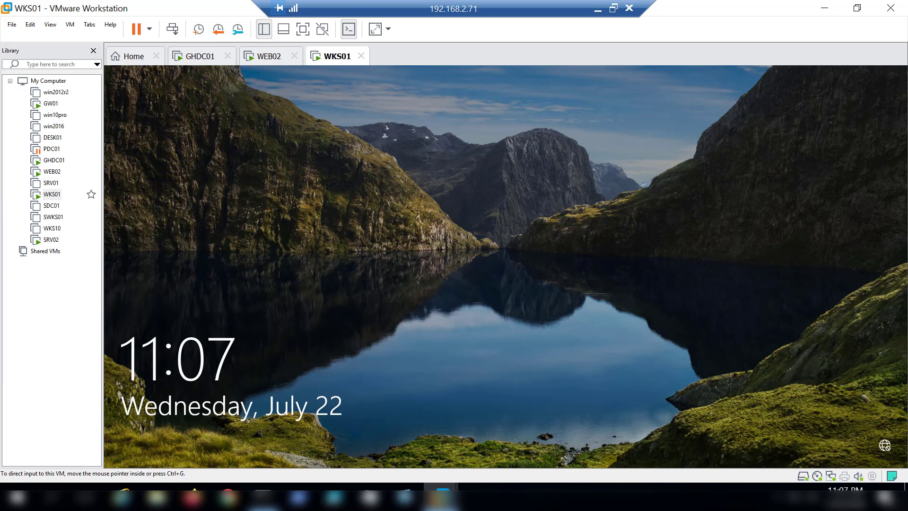
mouse_move(198, 62)
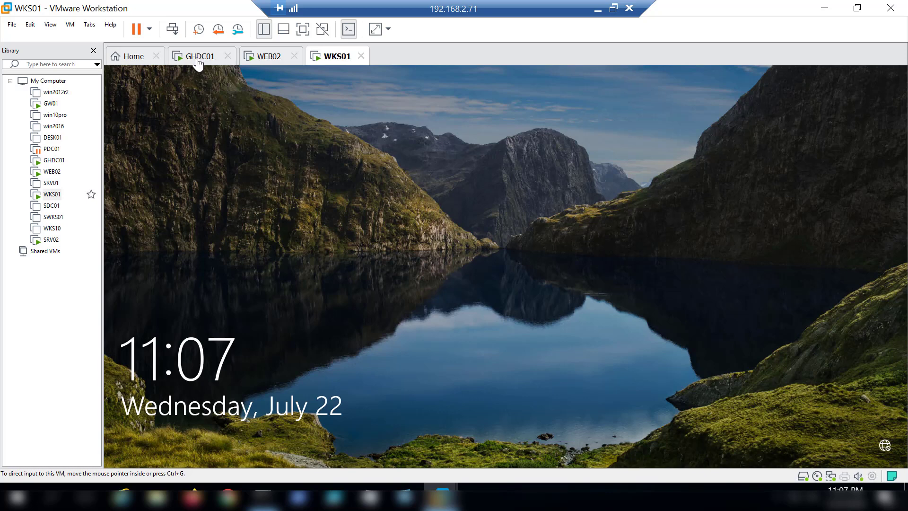
left_click(199, 56)
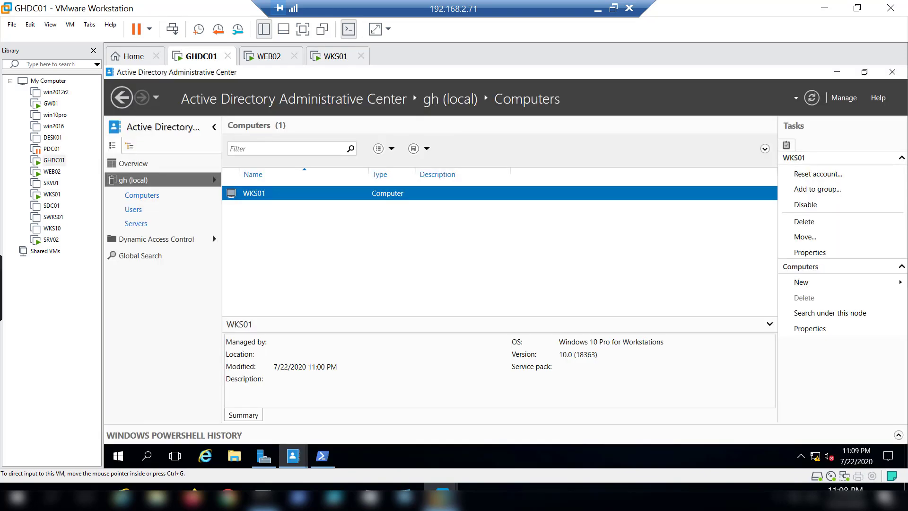